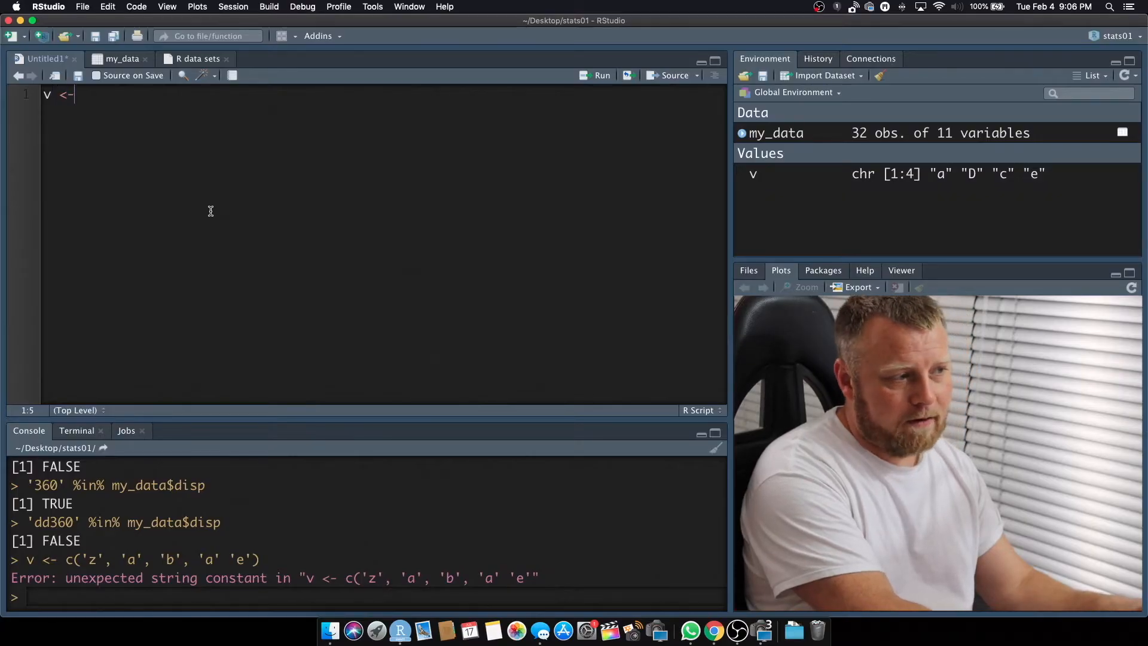
Step: Correct the vector to v <- c('z','a','b','a','e') and run the line
type("(c)")
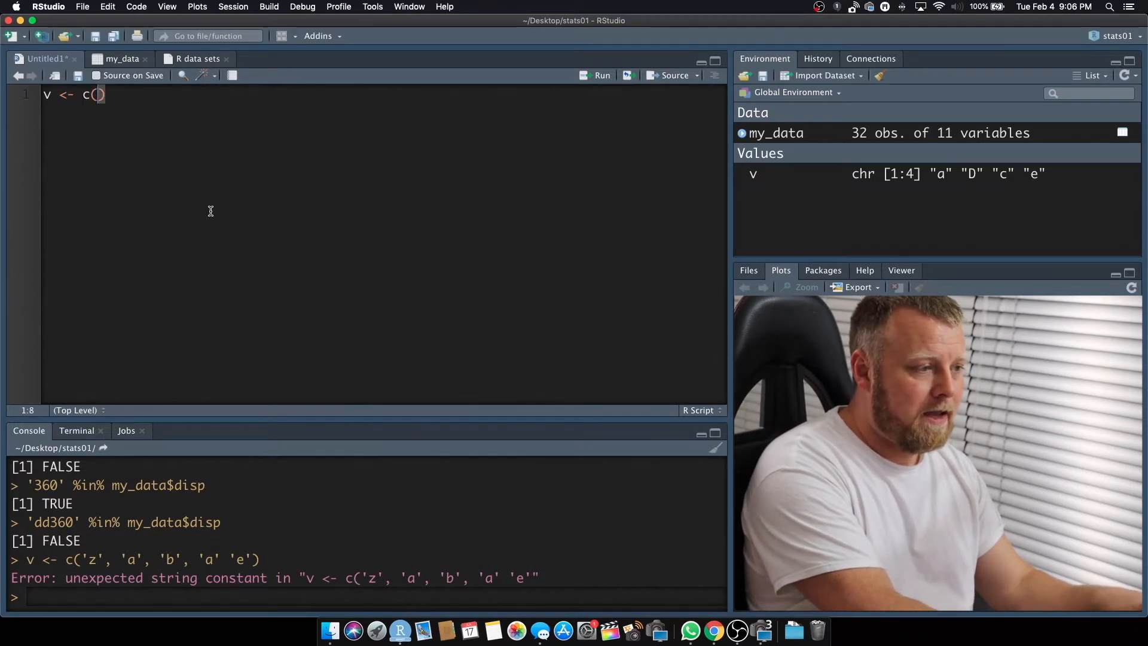
type("'z', '")
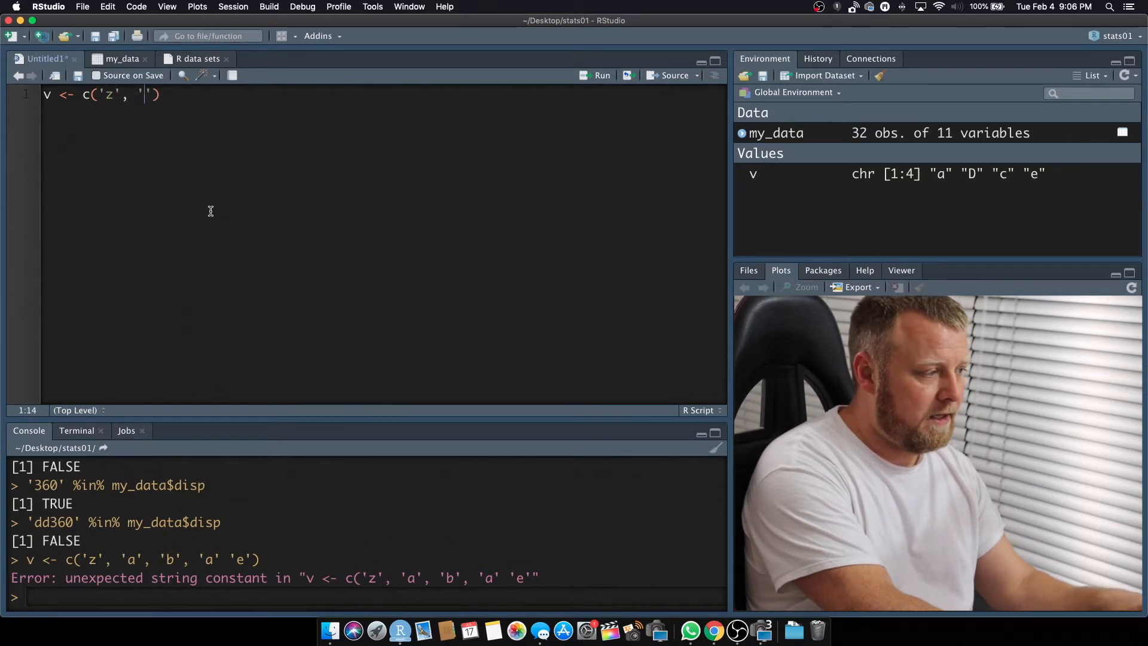
type("a',")
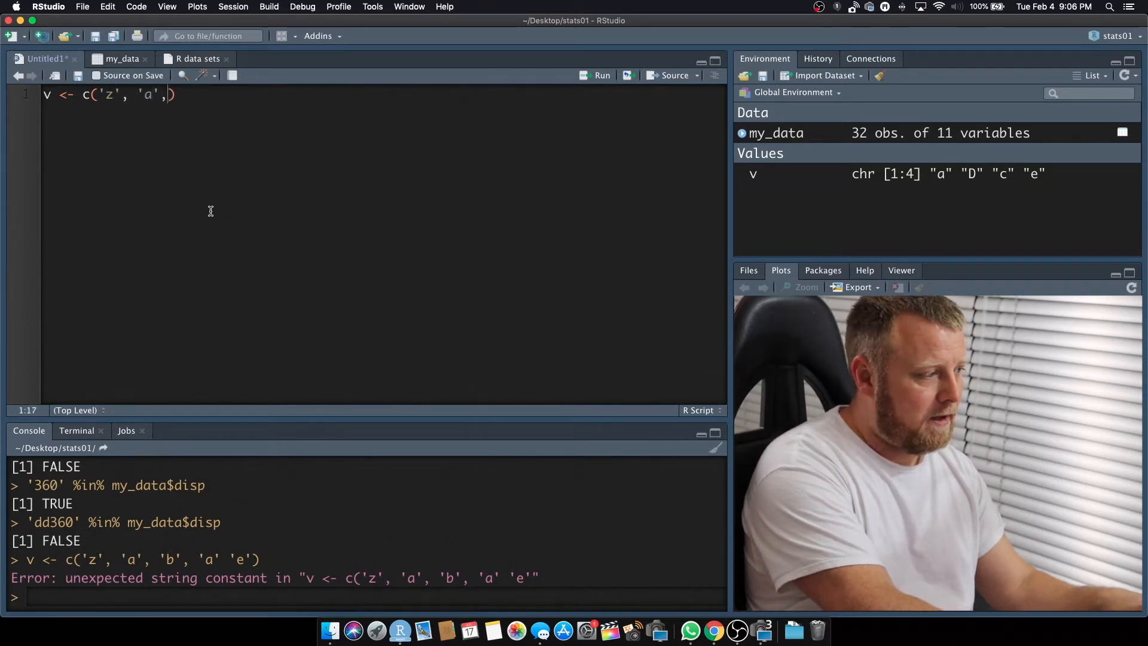
type("b'")
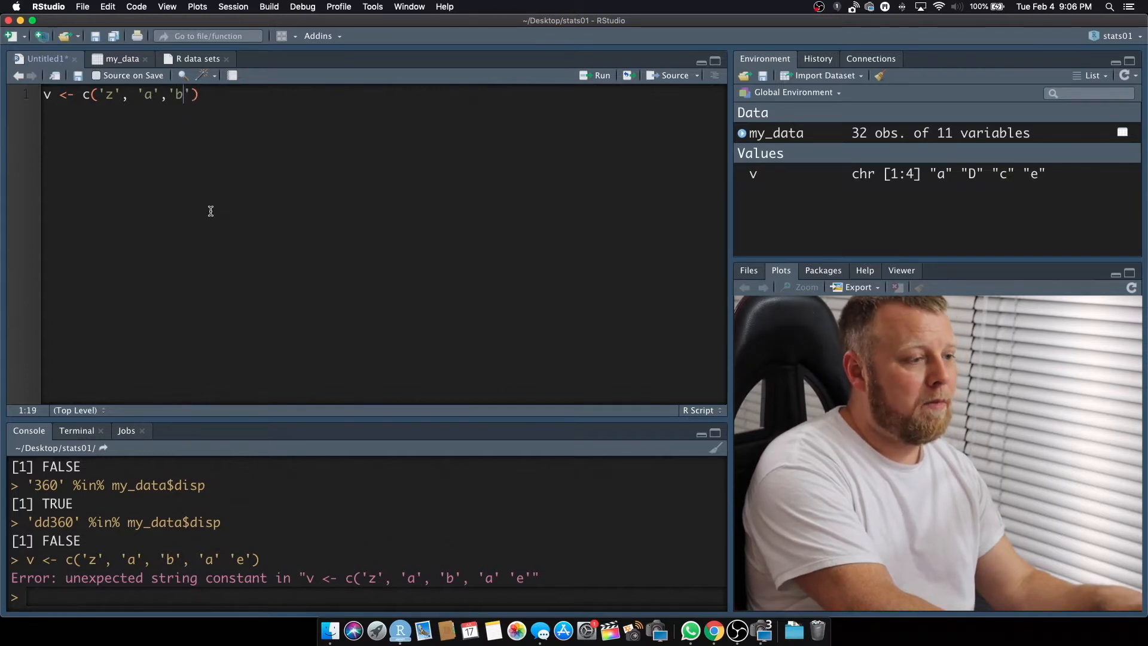
type(",''")
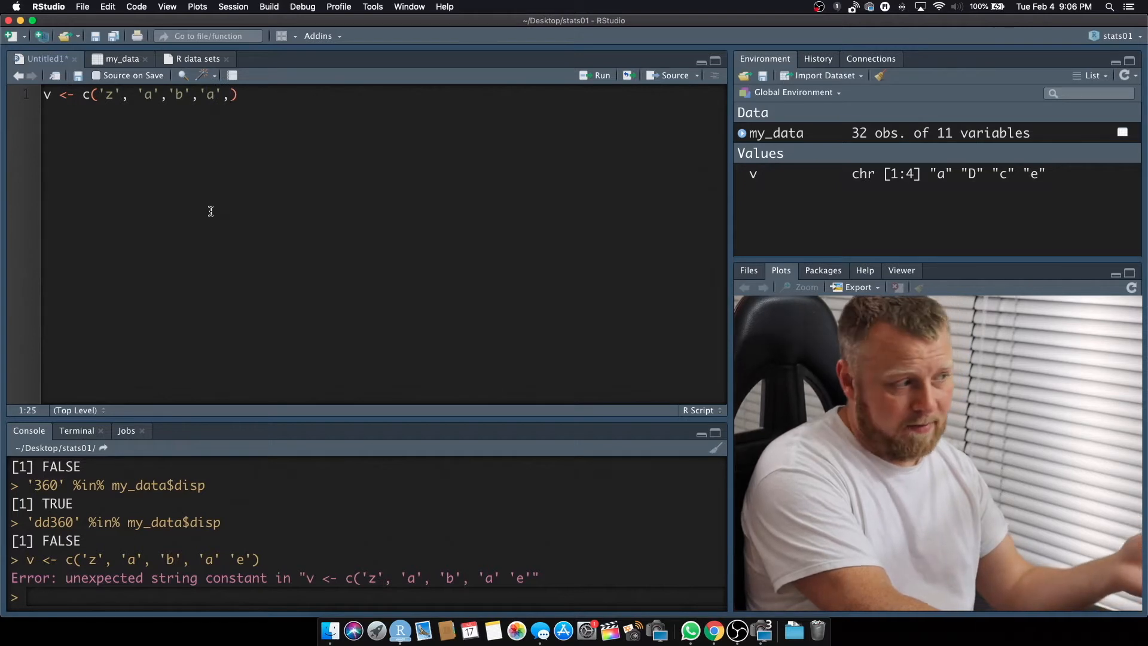
type("'e")
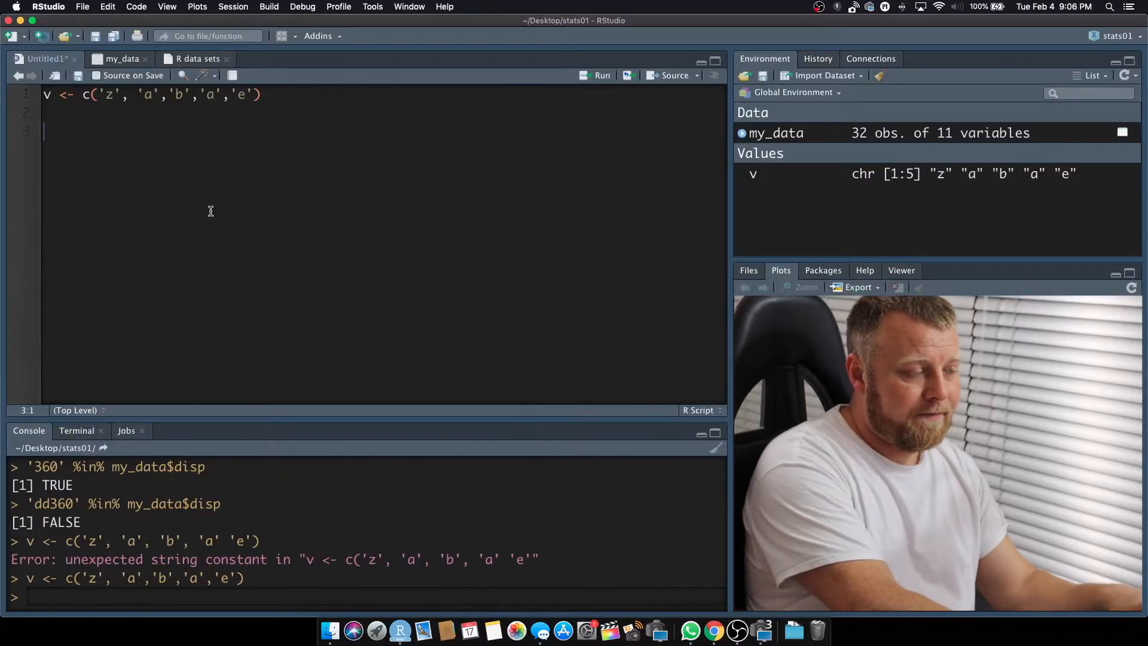
Step: Run 'z' %in% v, 'r' %in% v and 'a' %in% v, returning TRUE, FALSE, TRUE
type("'z")
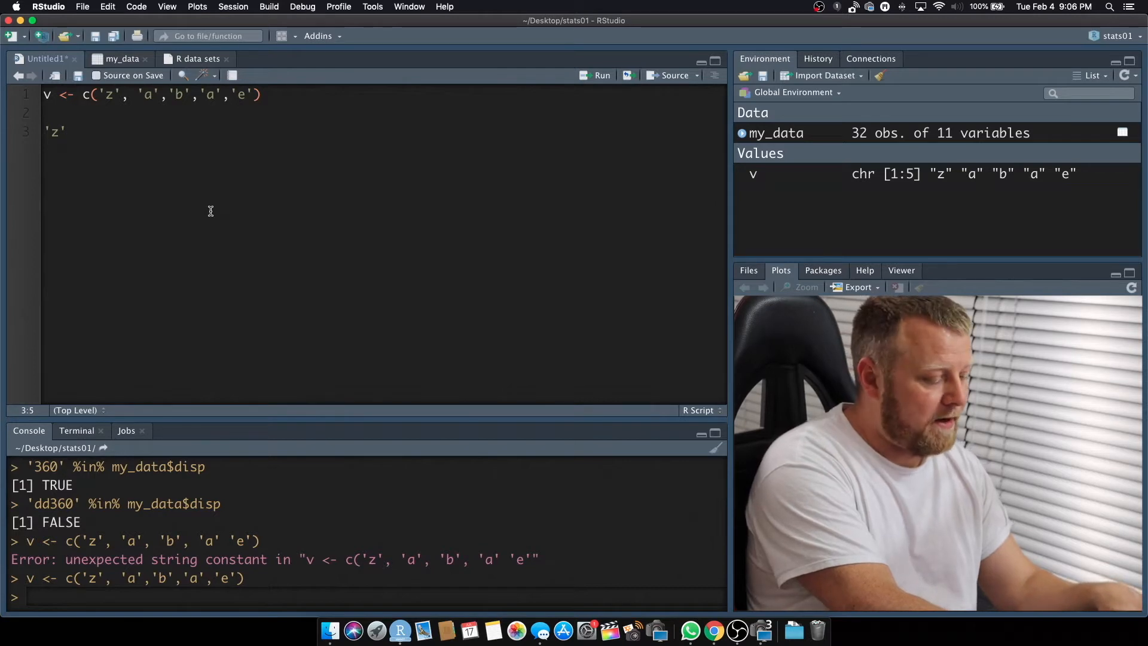
type("%in")
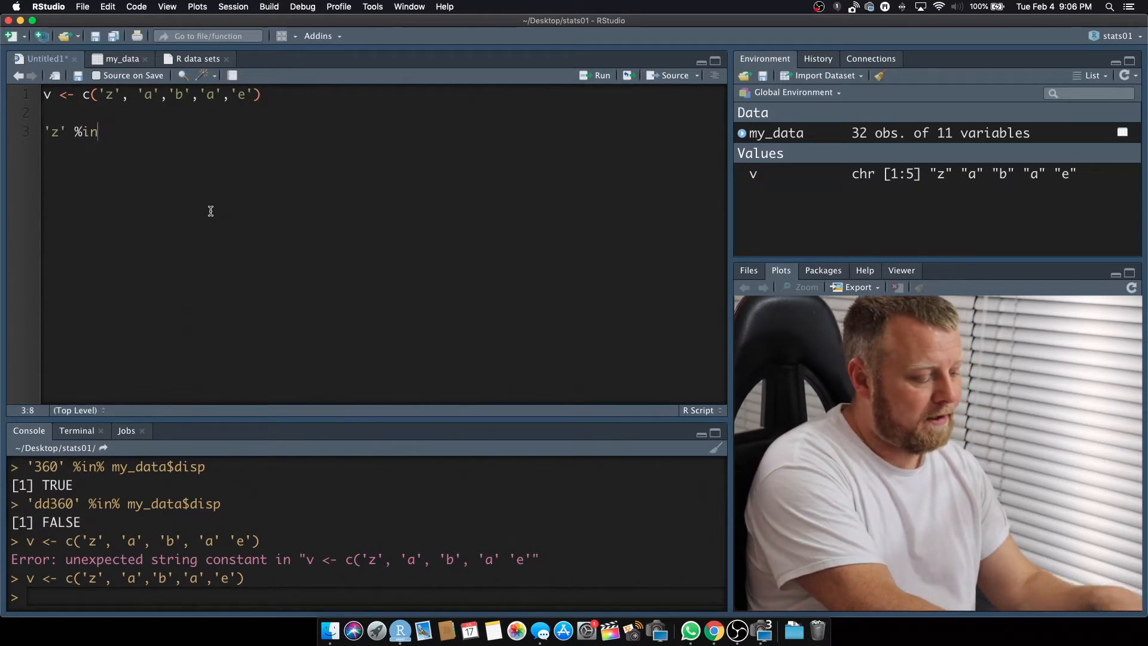
type("% v")
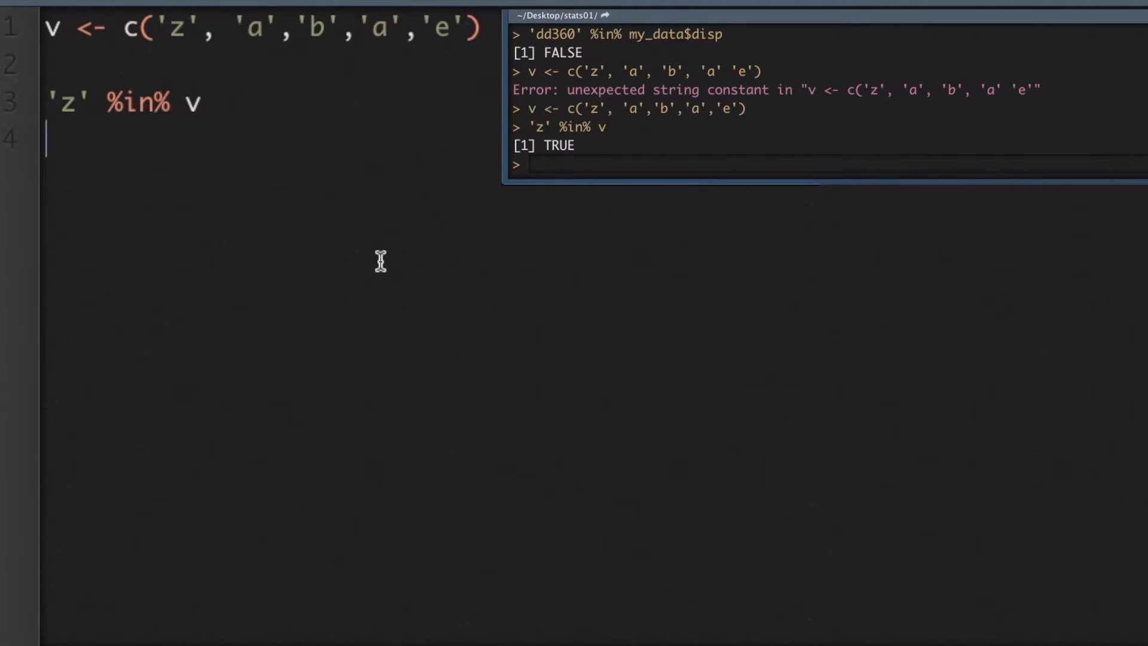
type("'r'")
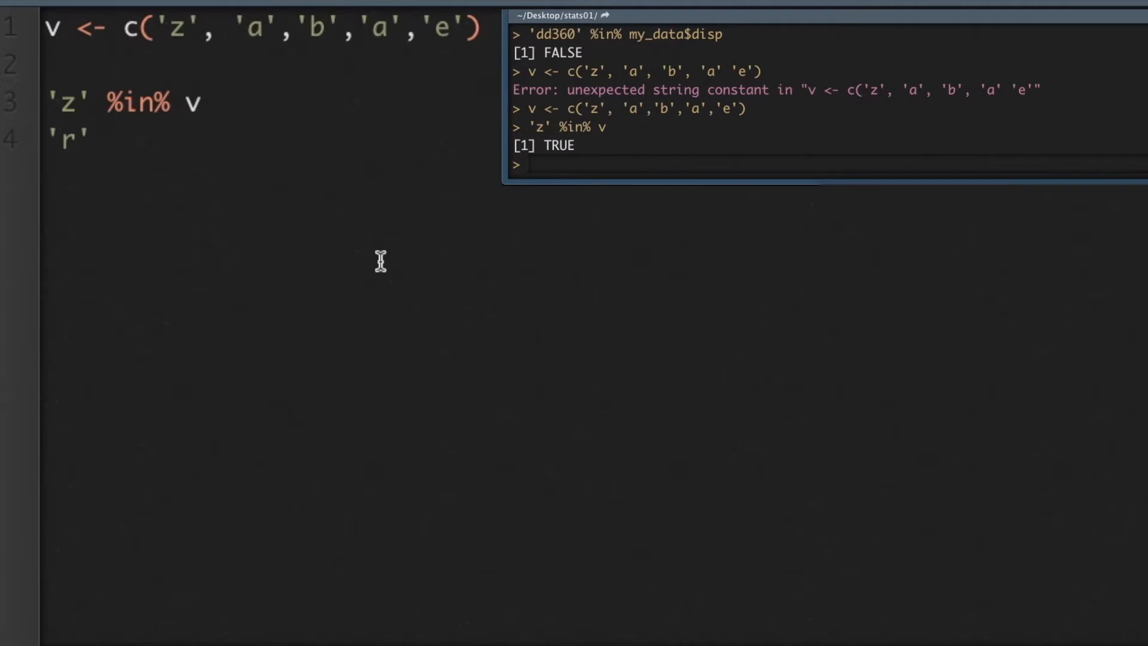
type("%")
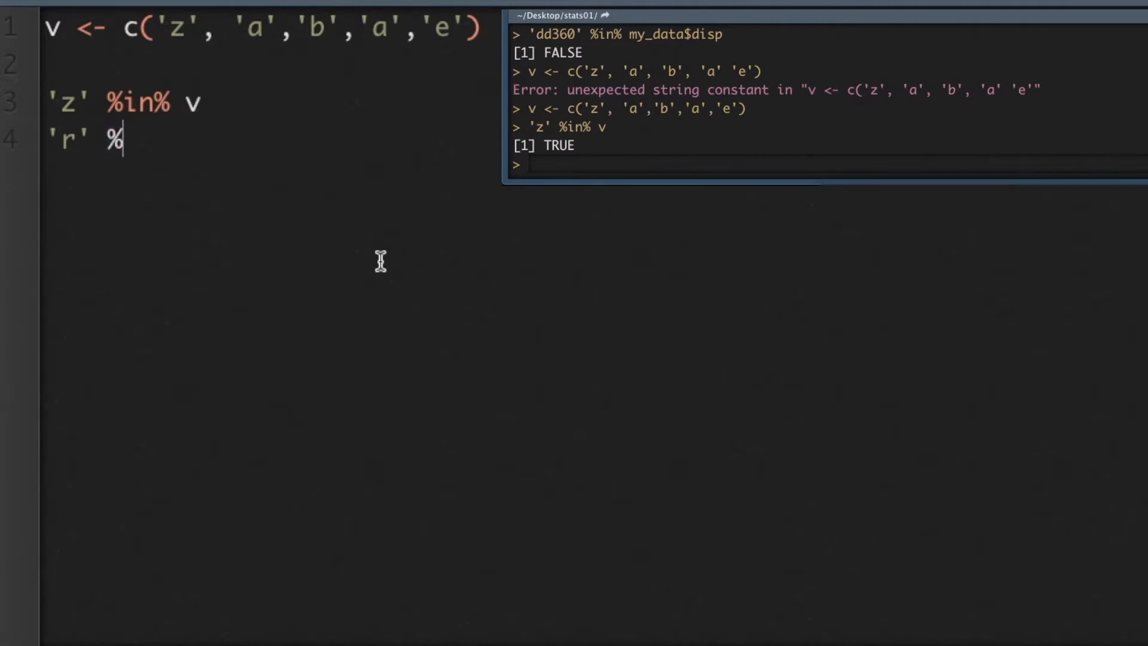
type("in% v")
left_click(271, 175)
type("'a")
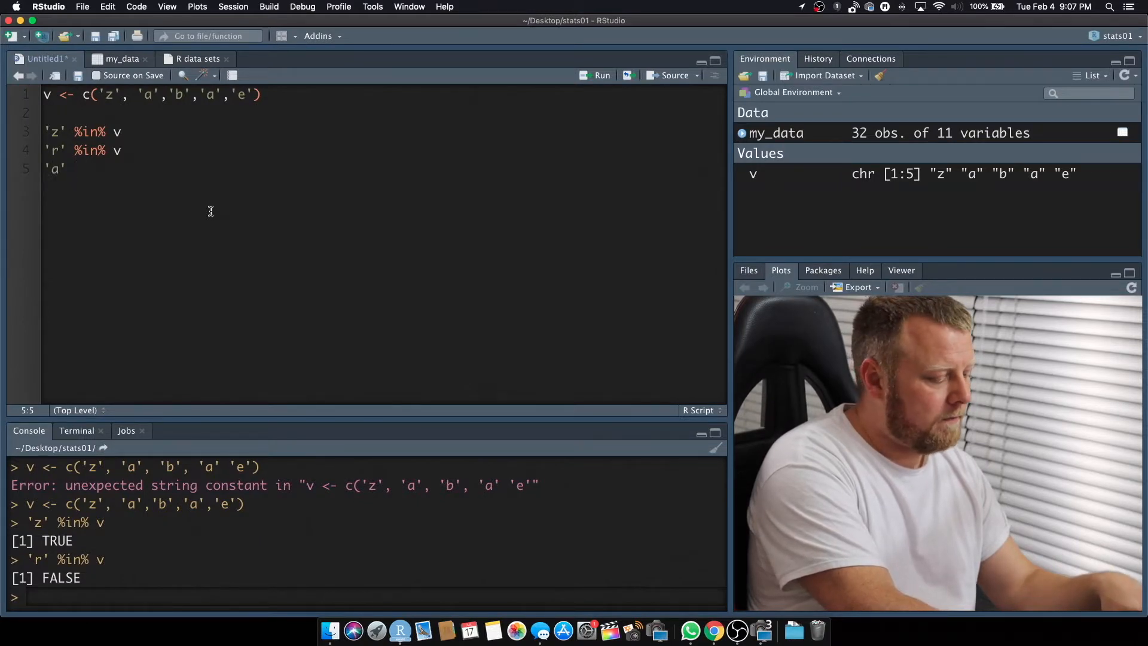
type("%")
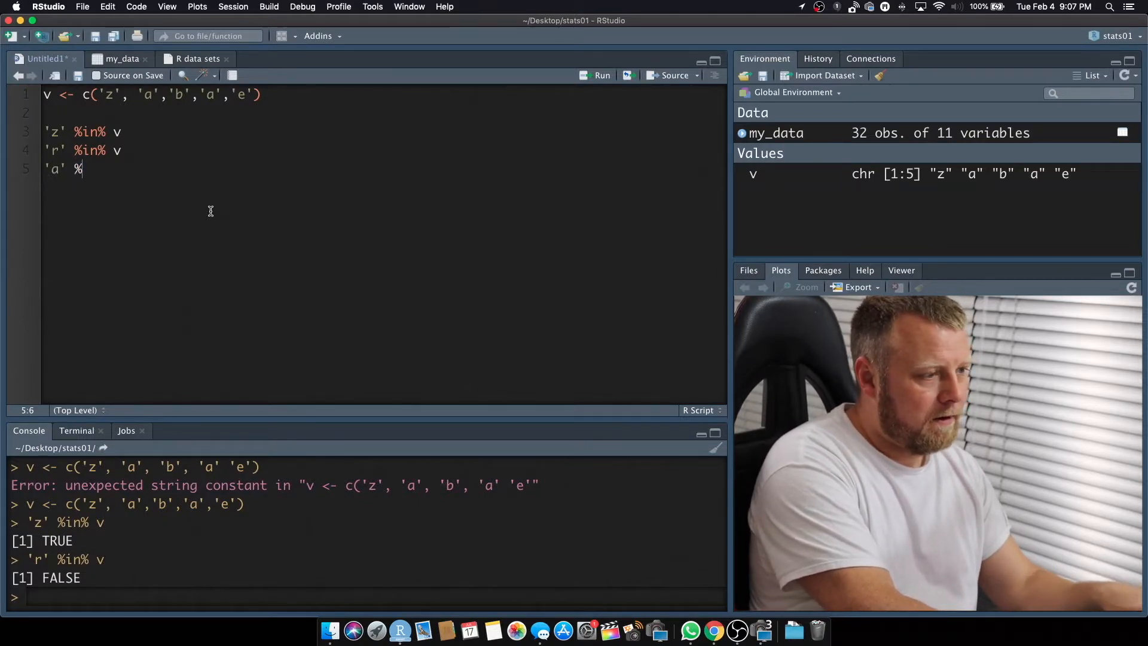
type("in% v")
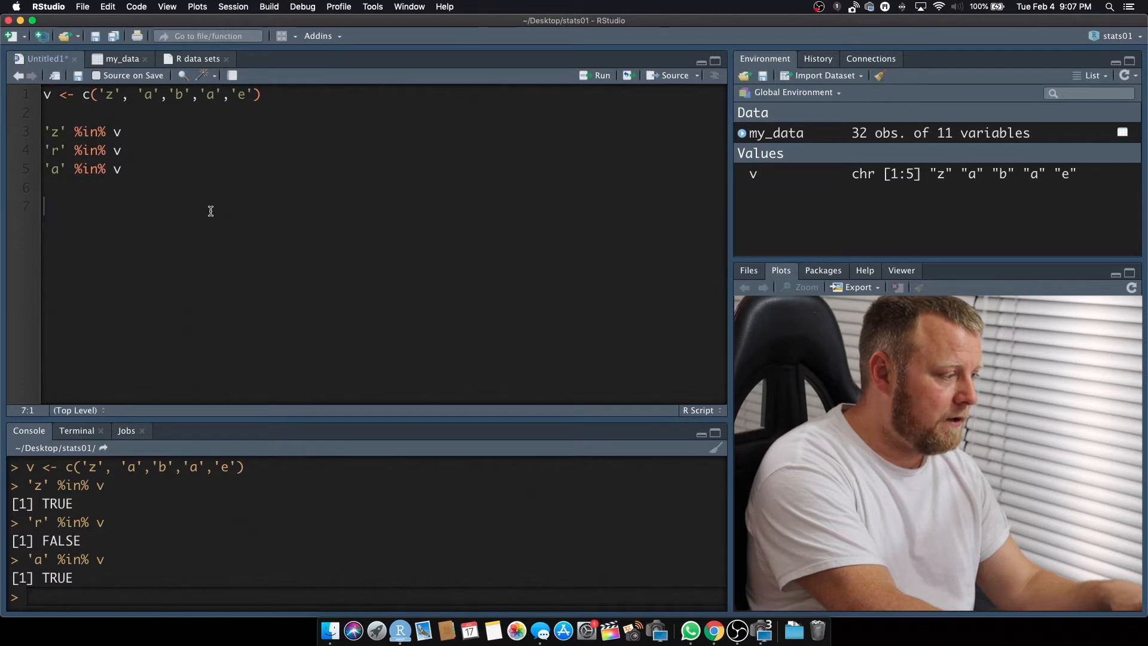
Step: Try any('a', v), then delete that line after it returns NA
type("any(''")
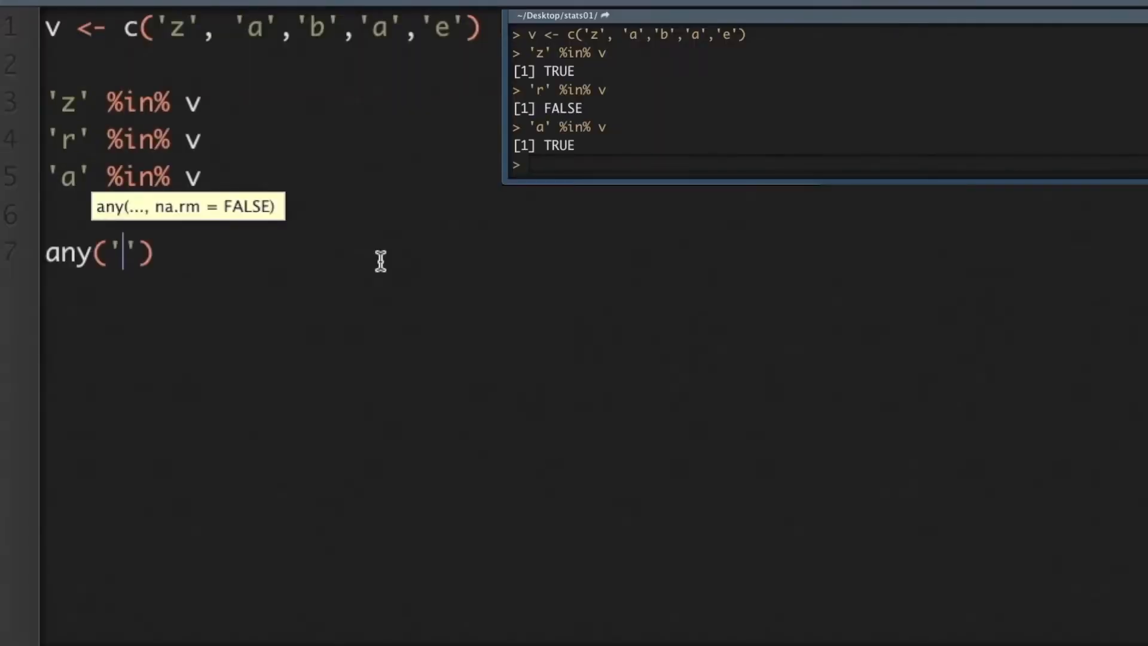
type("a")
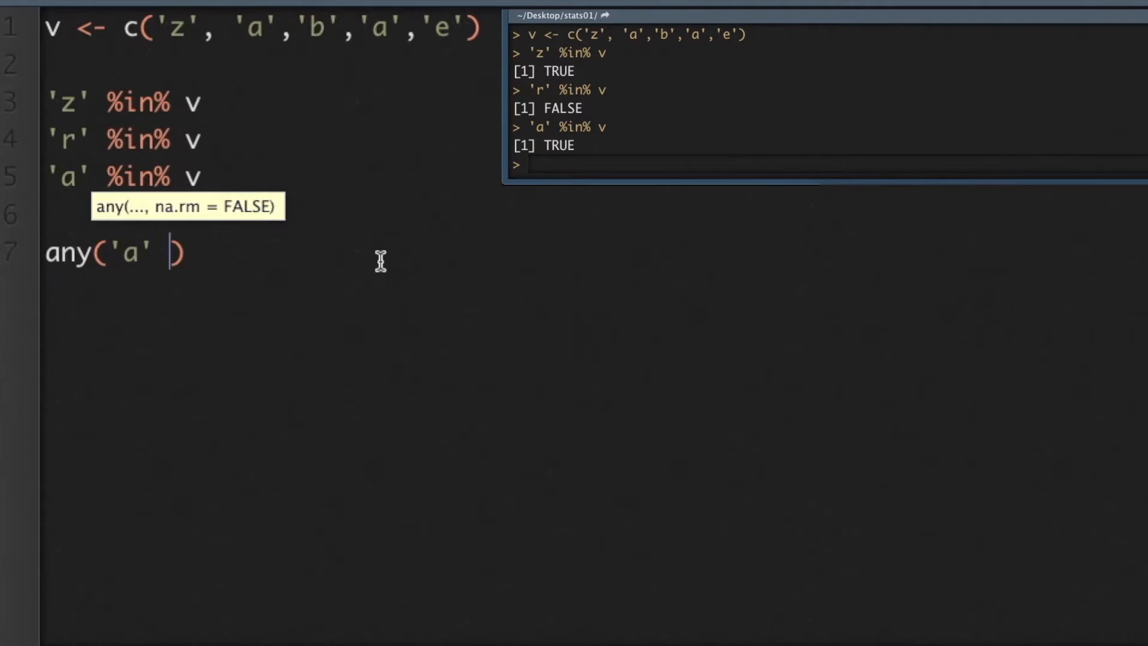
type(", v")
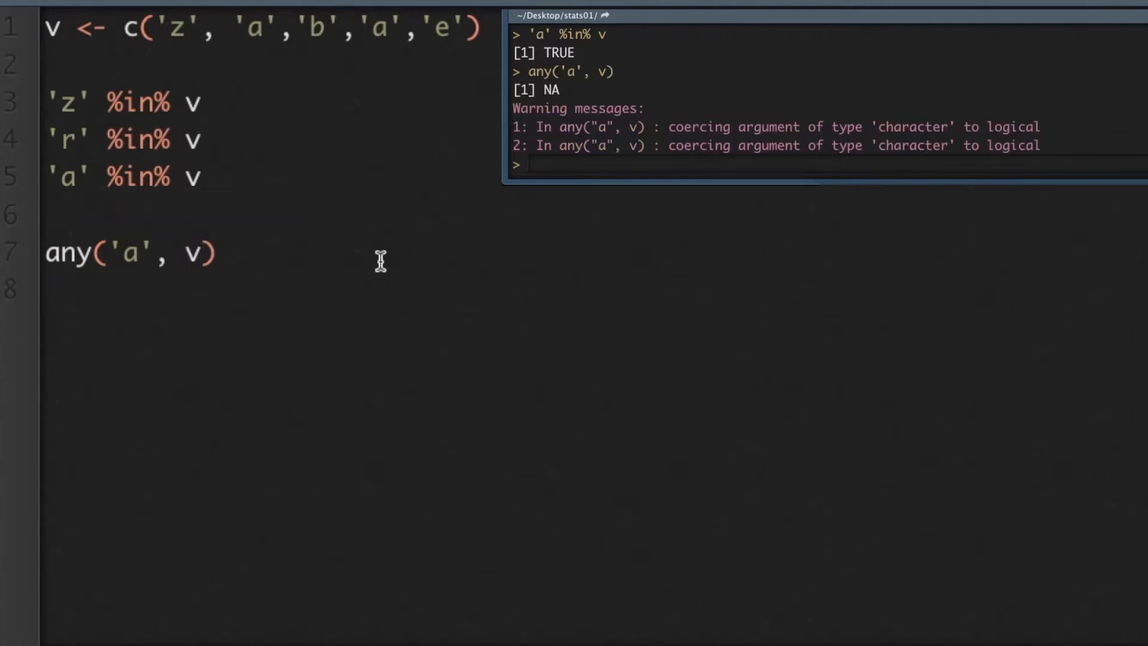
key("Ctrl+Shift+K")
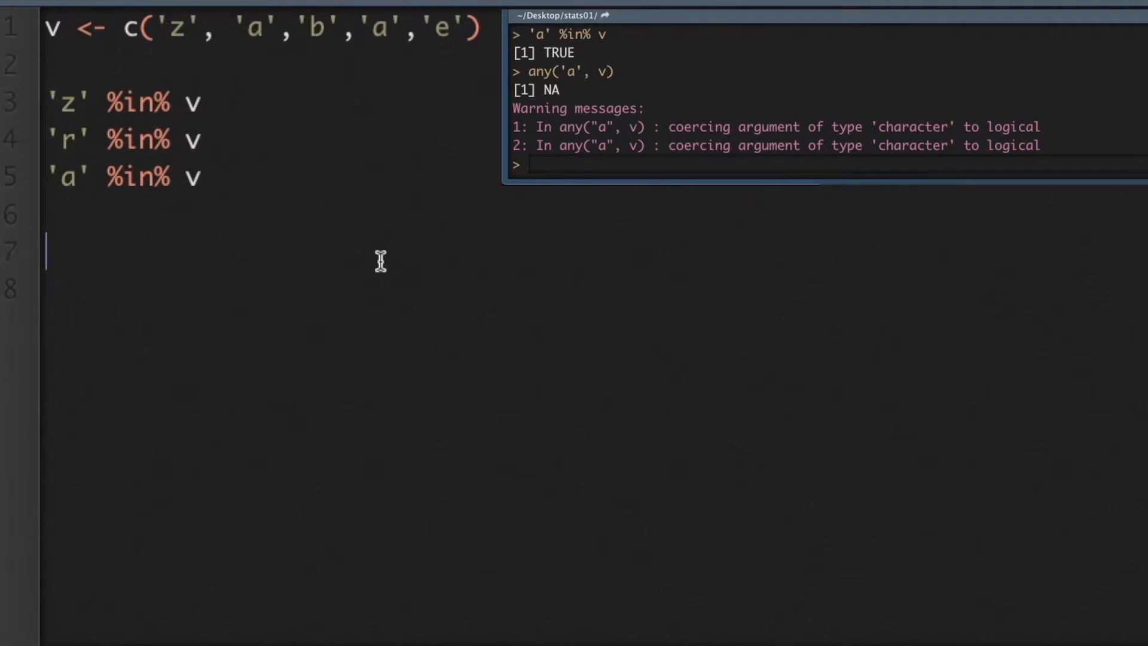
Step: Add and run any('a' == v) and any('r' == v), giving TRUE and FALSE
type("any(")
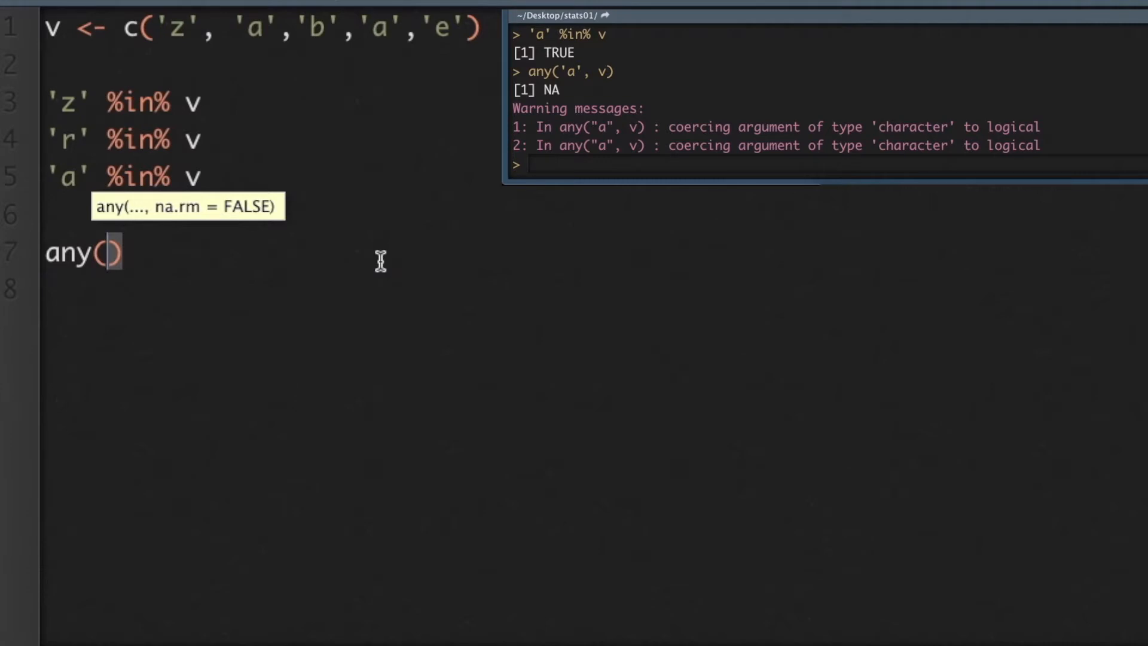
type("'a' ==")
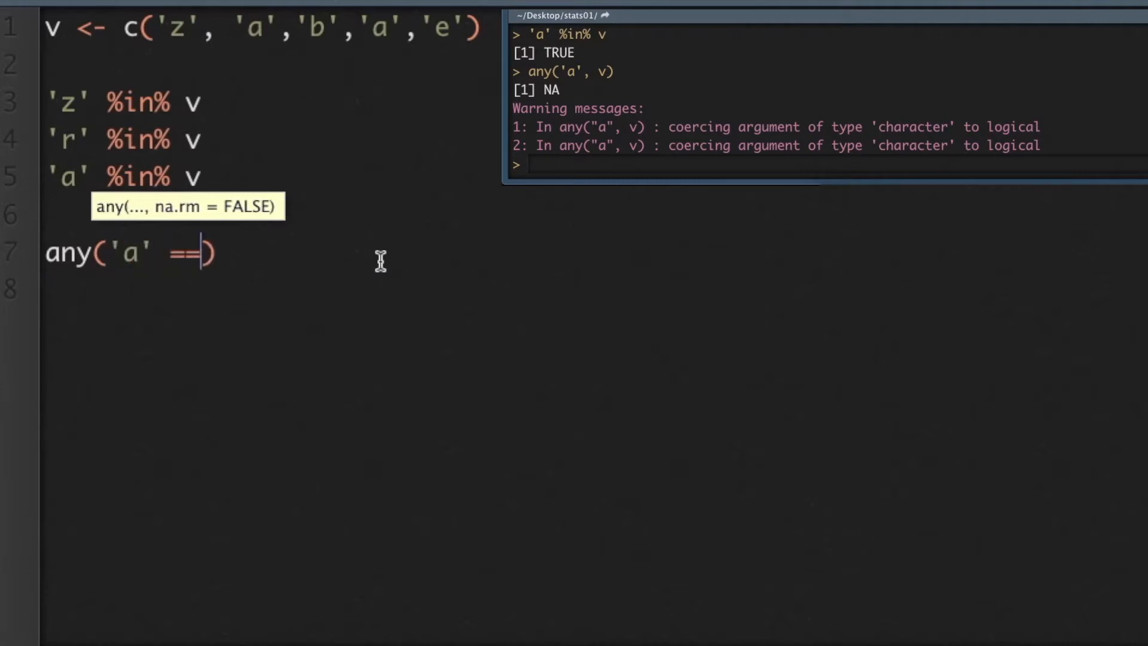
type("v")
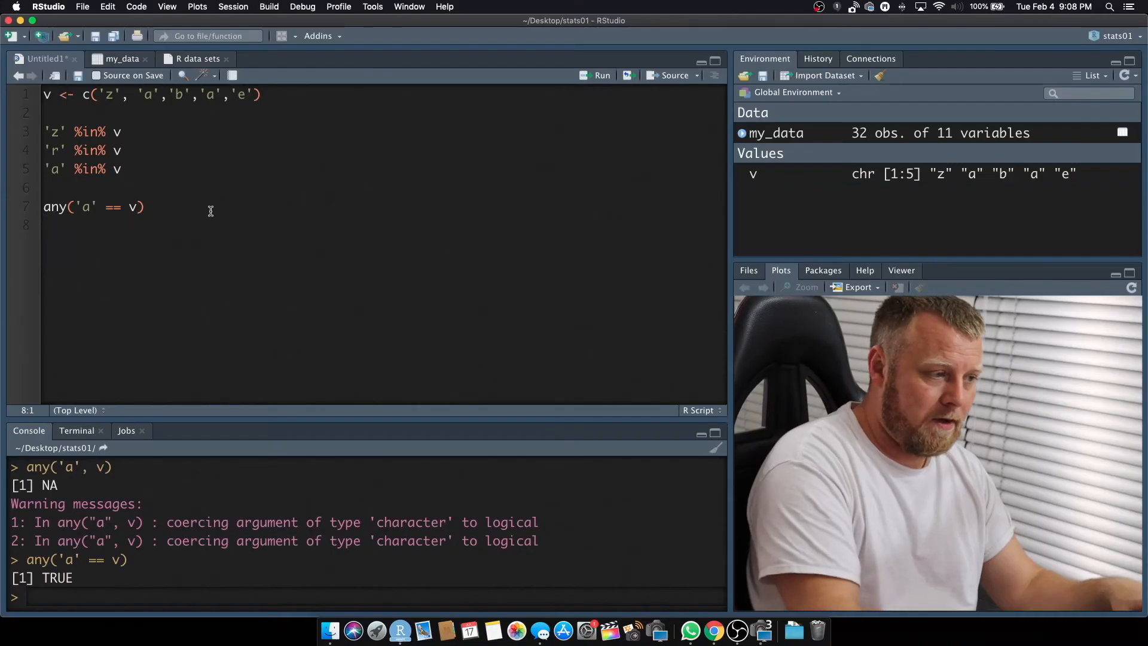
type("any(")
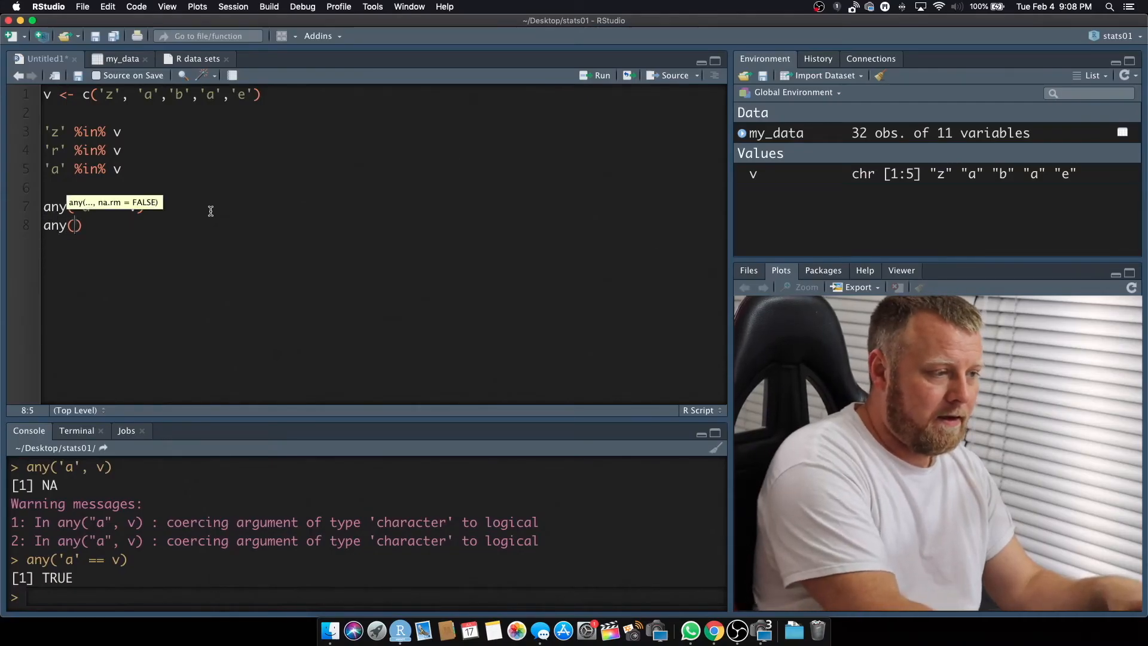
type("'r'")
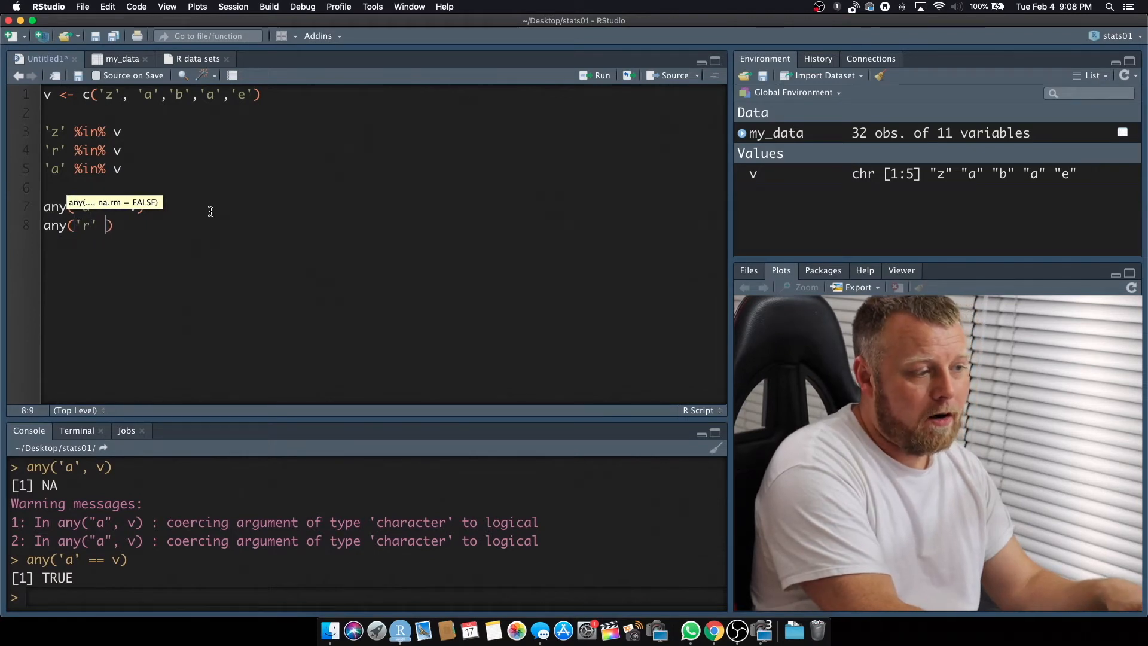
type("== v")
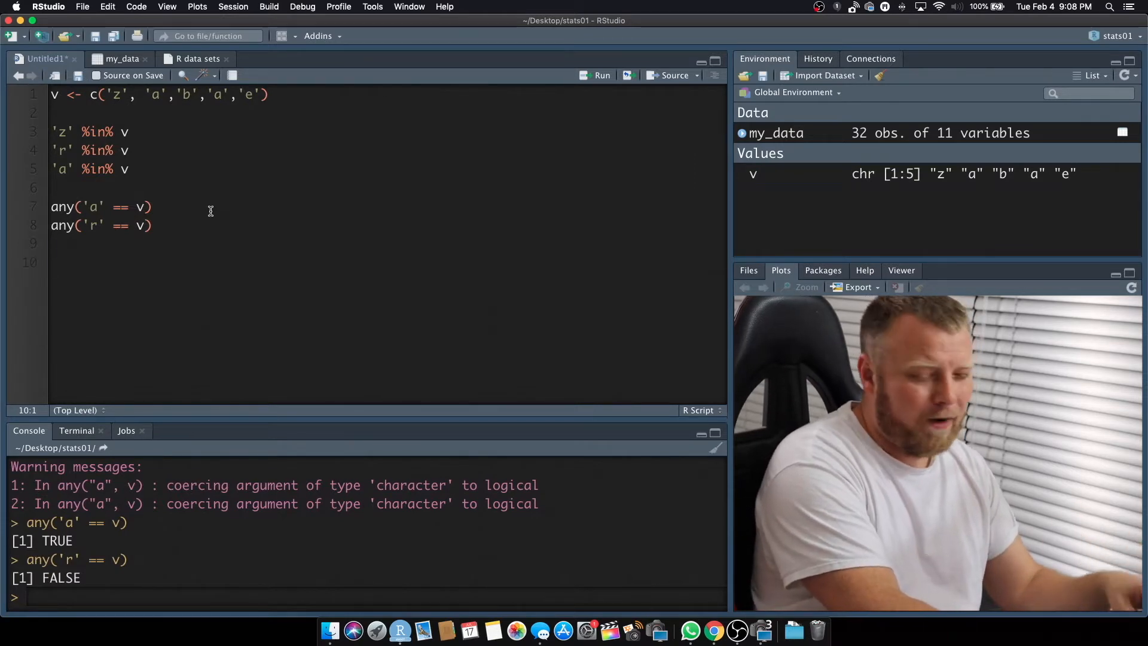
Step: Run is.element('a', v) and is.element('r', v), returning TRUE and FALSE
type("is.element('a")
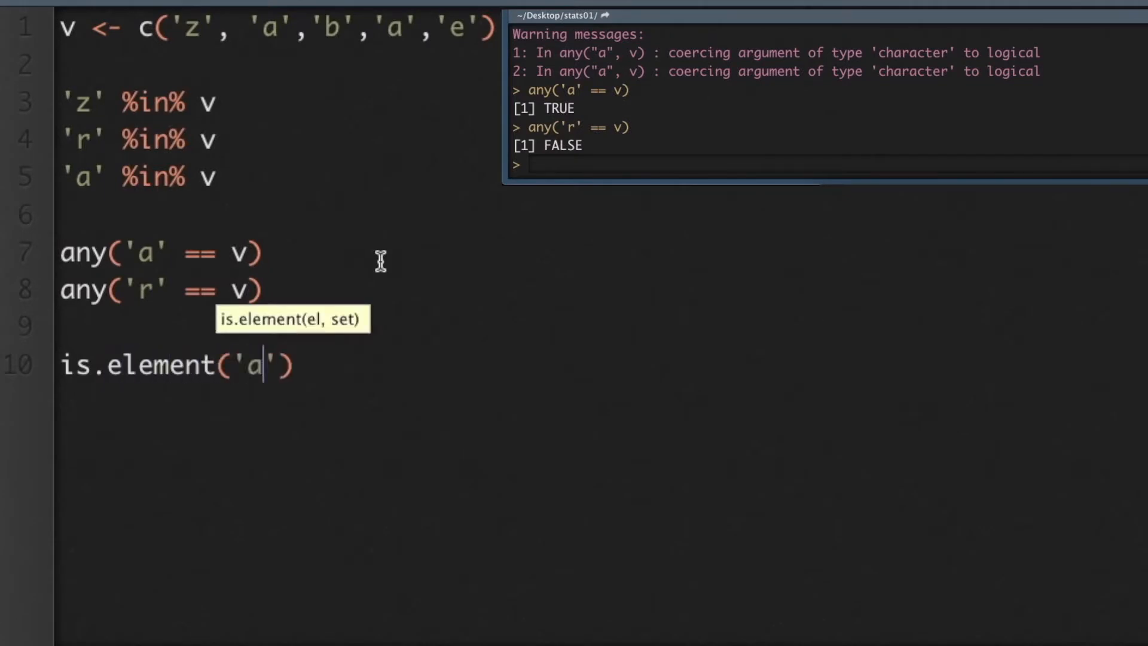
type(", v")
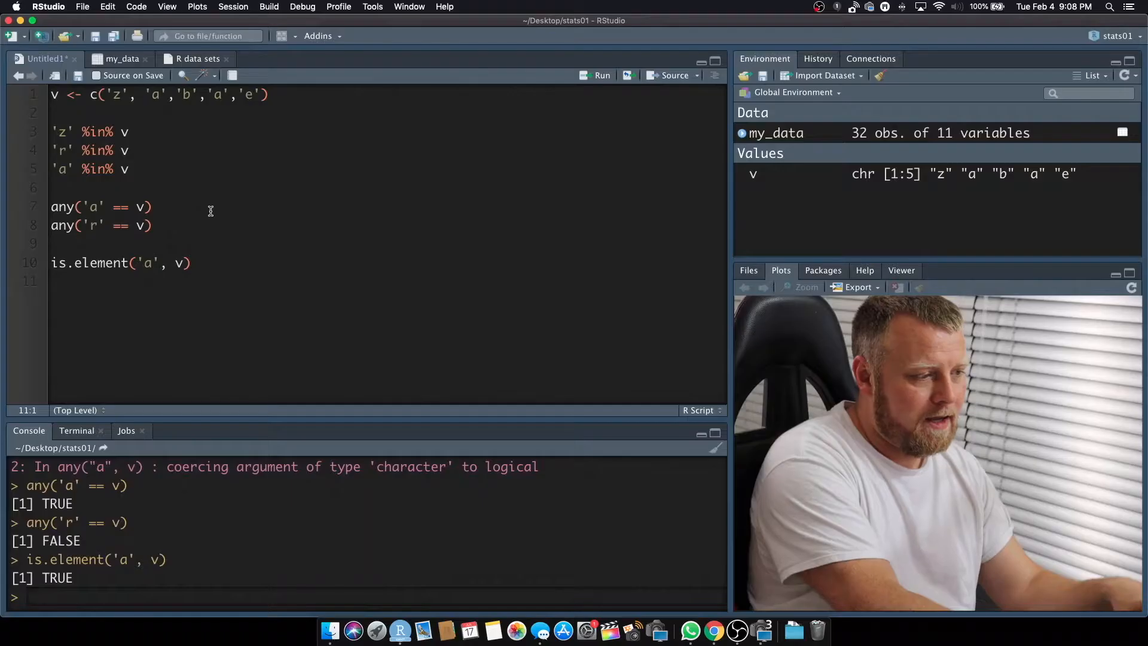
type("is.element(")
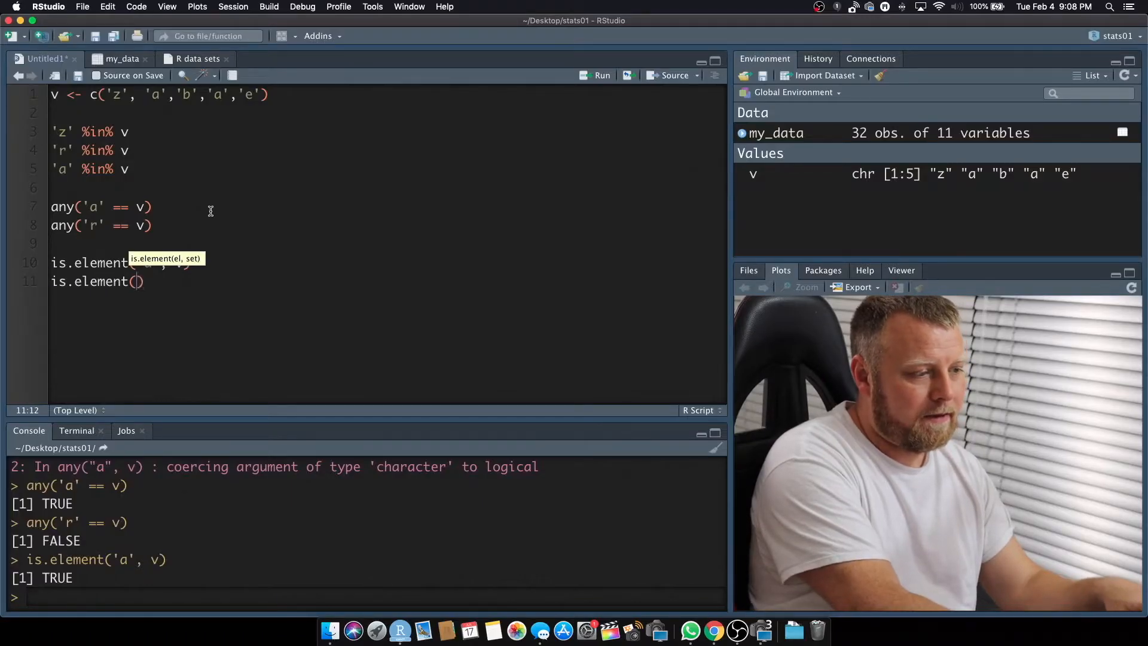
type("'r', v")
type("match")
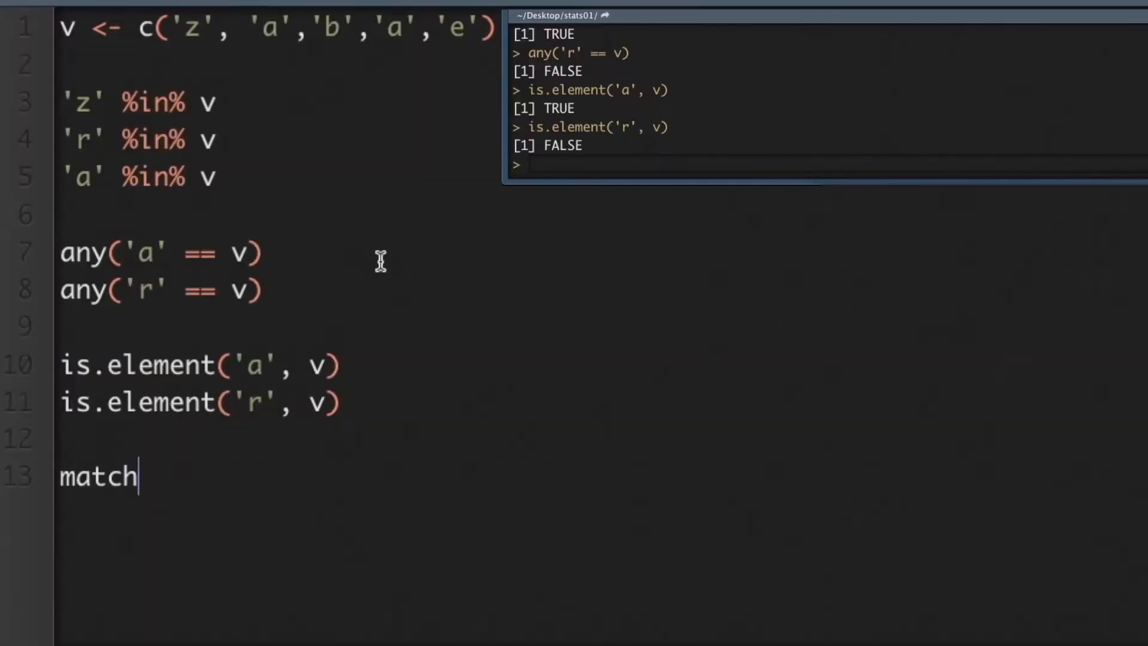
Step: Run match('a', v) to get position 2
type("('a'")
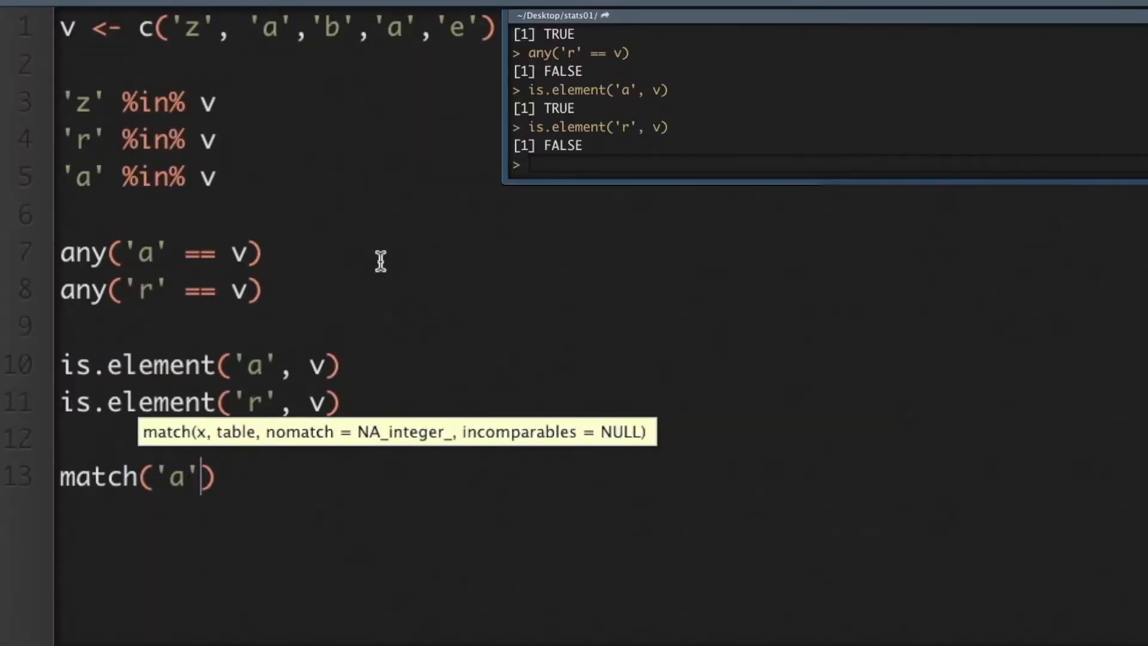
type(", v")
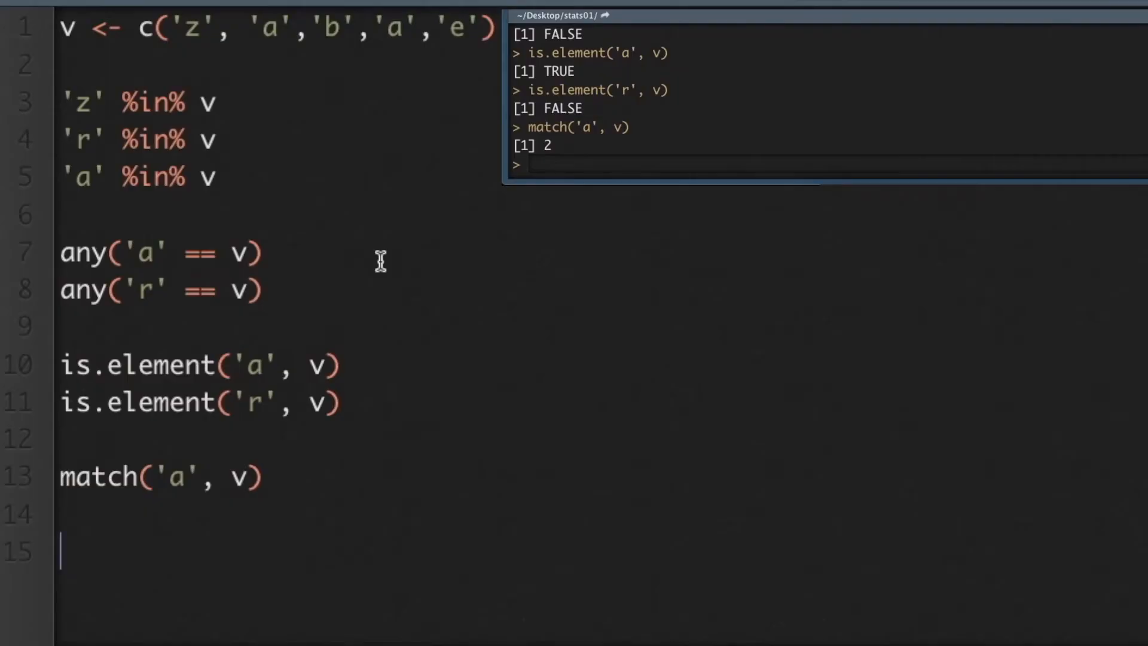
Step: Run which('a' == v) returning 2 4, and which('r' == v) returning integer(0)
type("w")
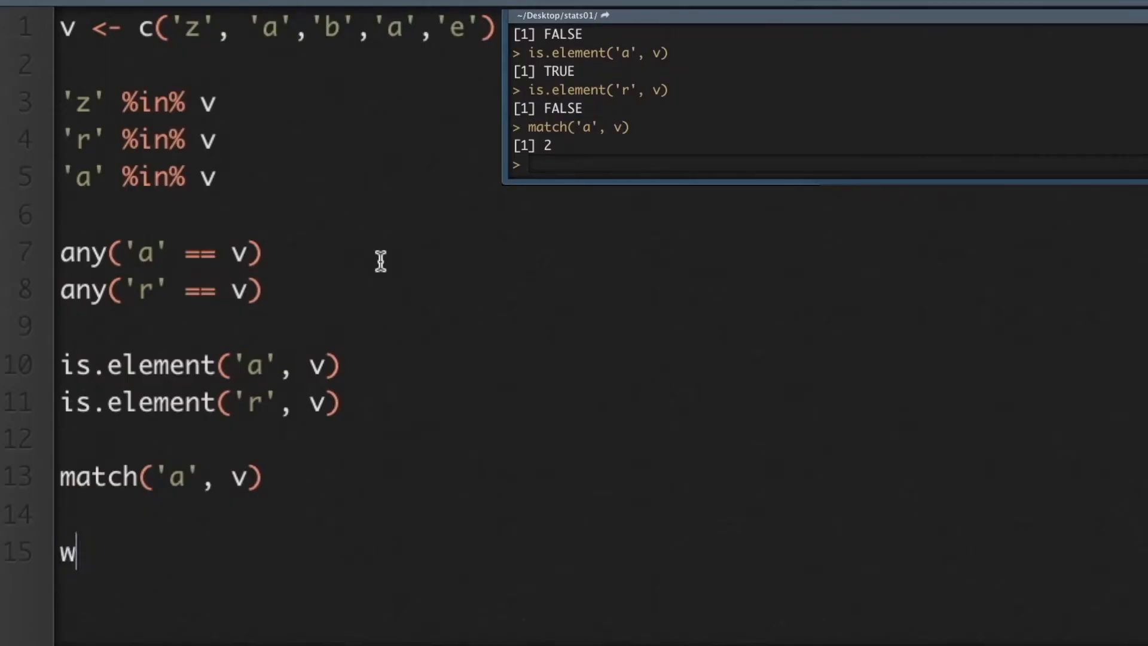
type("hich(")
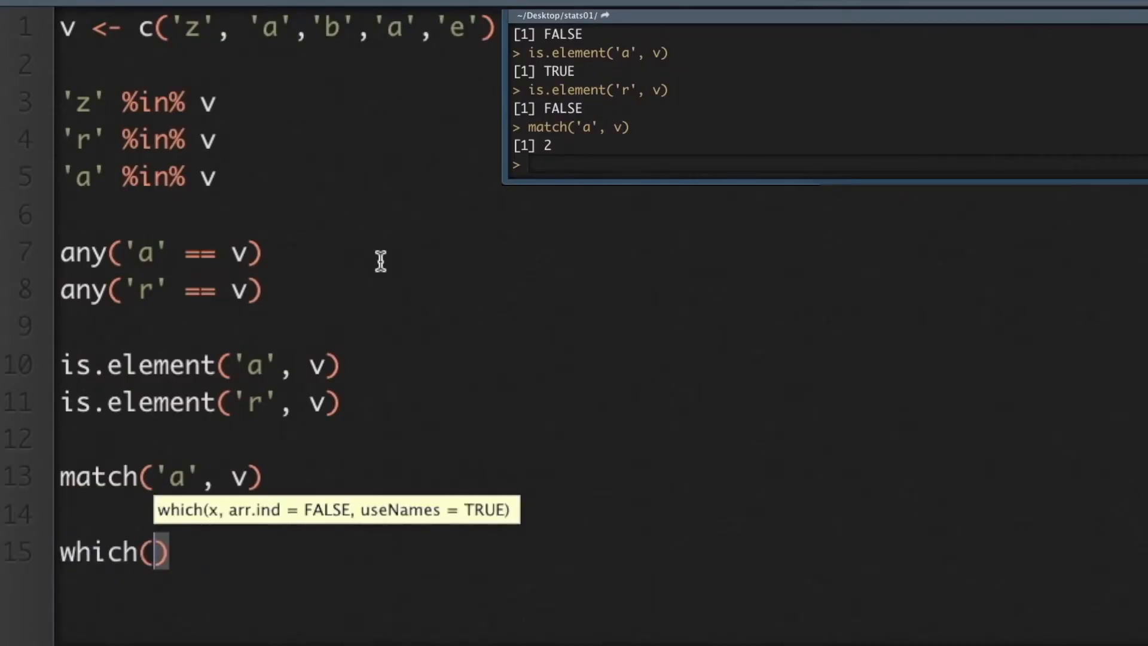
type("'a', v")
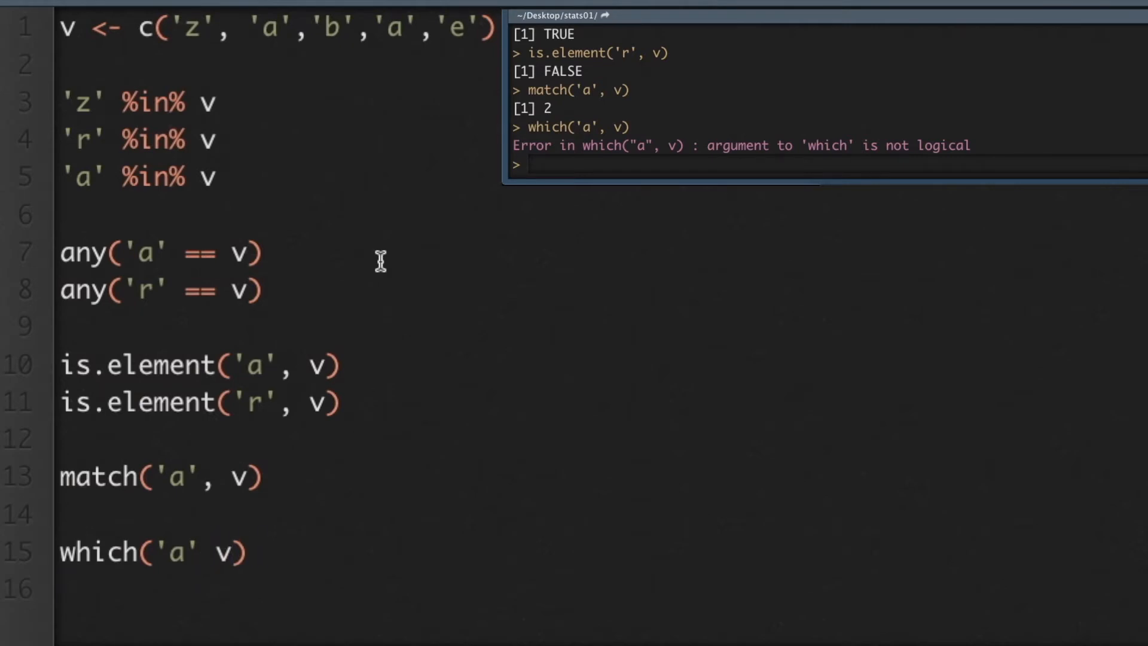
type("==")
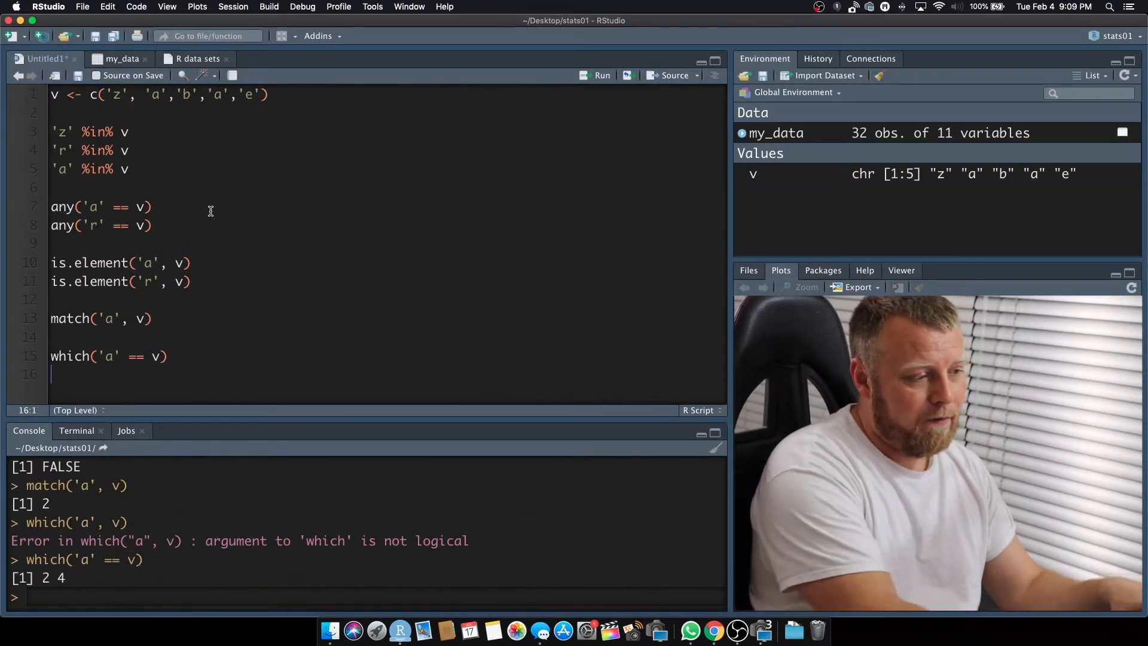
type("which ()")
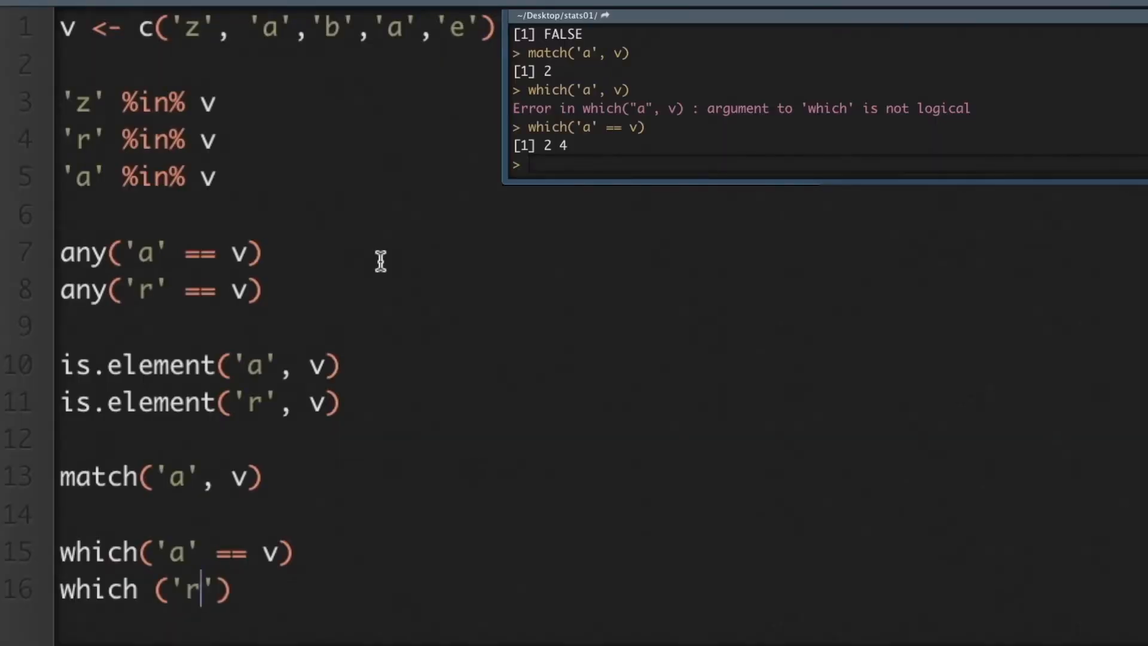
type("== v")
type("my_data <-")
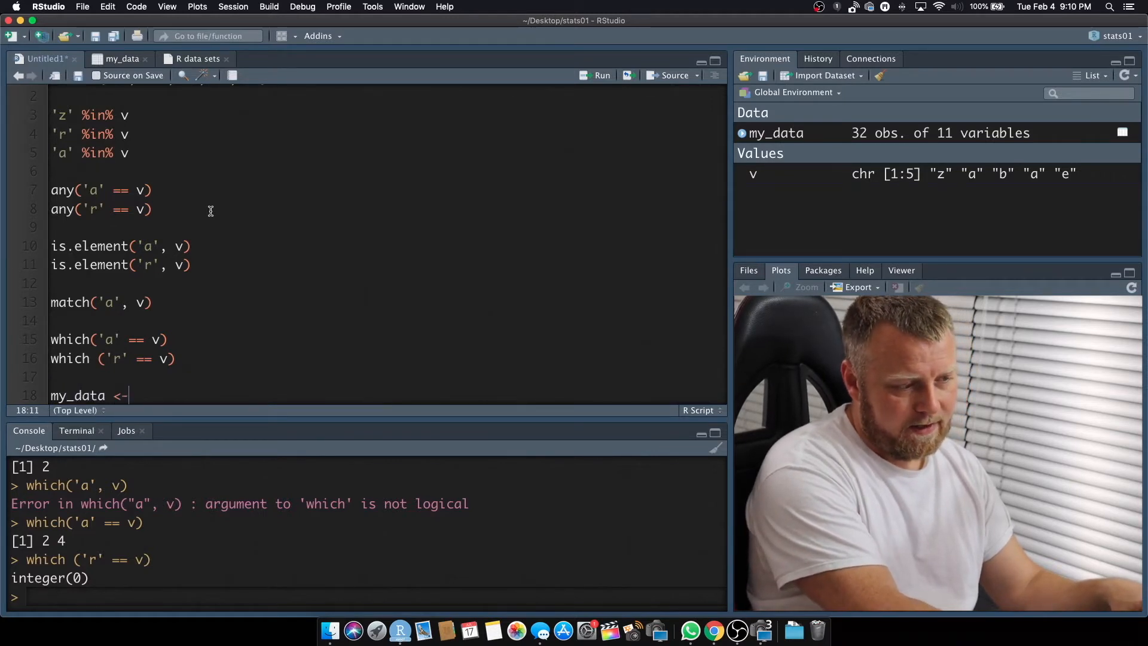
Step: Assign my_data <- mtcars and view the car table
type("mtcars")
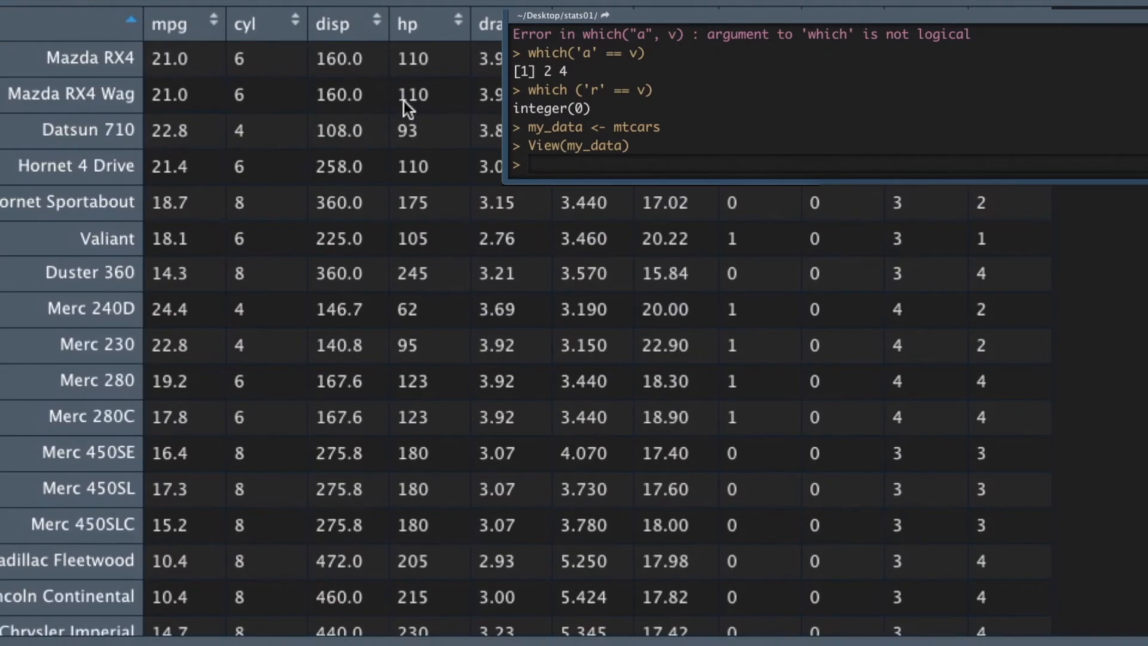
mouse_move(434, 28)
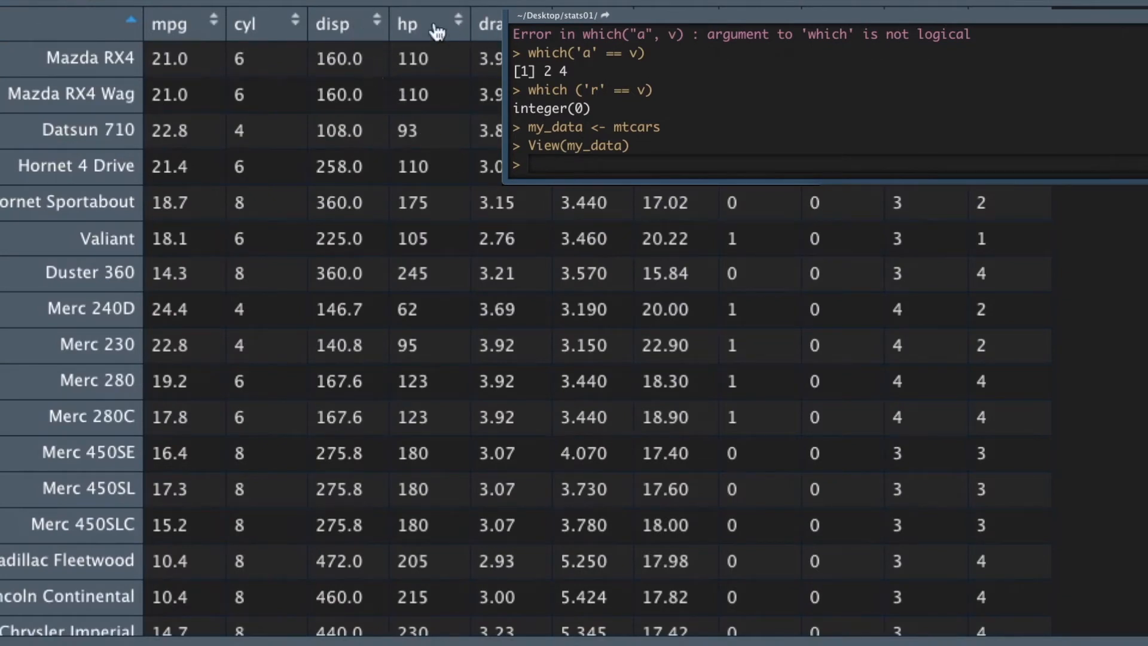
mouse_move(422, 94)
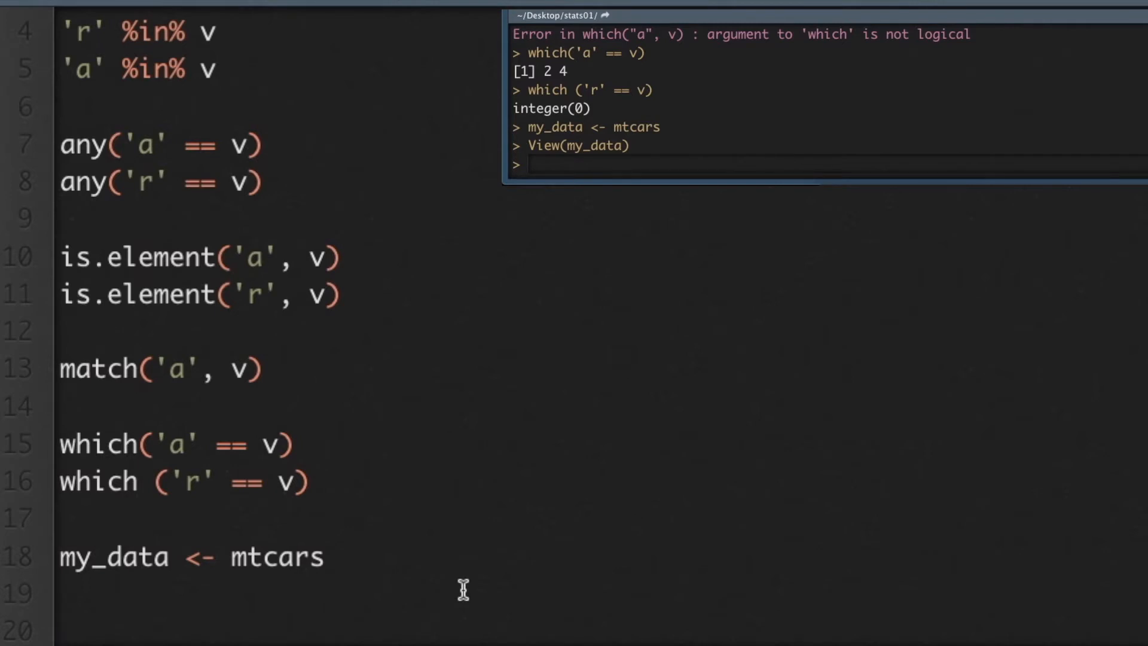
Step: Test '93' %in% mtcars$hp (TRUE), versus '93' %in% mtcars (FALSE), then restore $hp
type("'\"'")
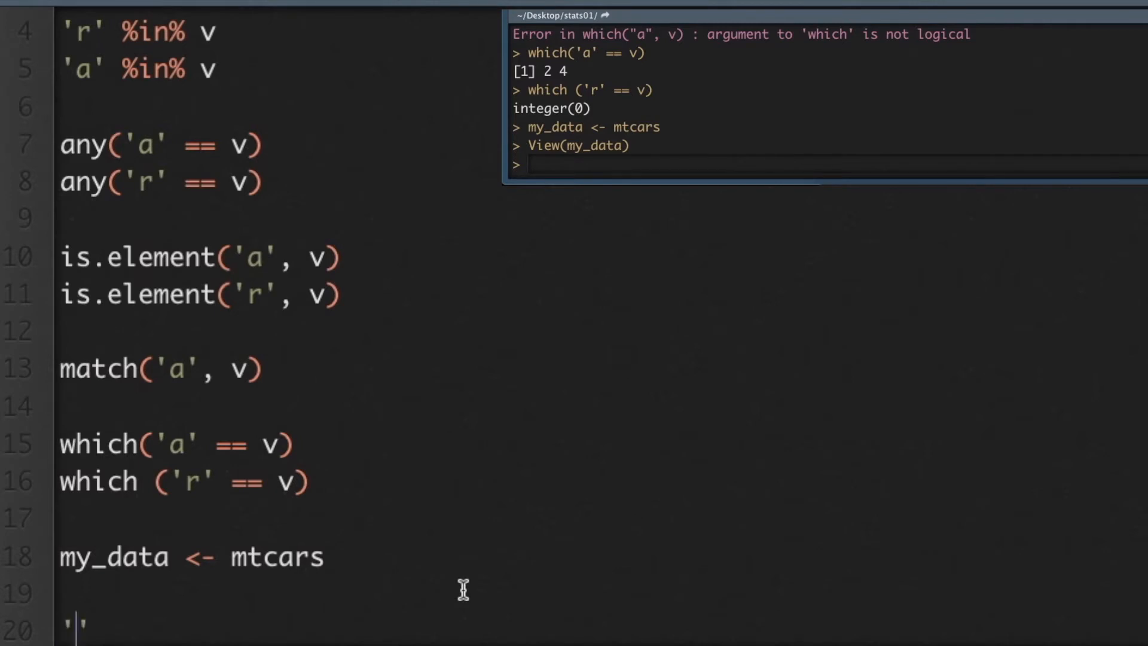
type("1")
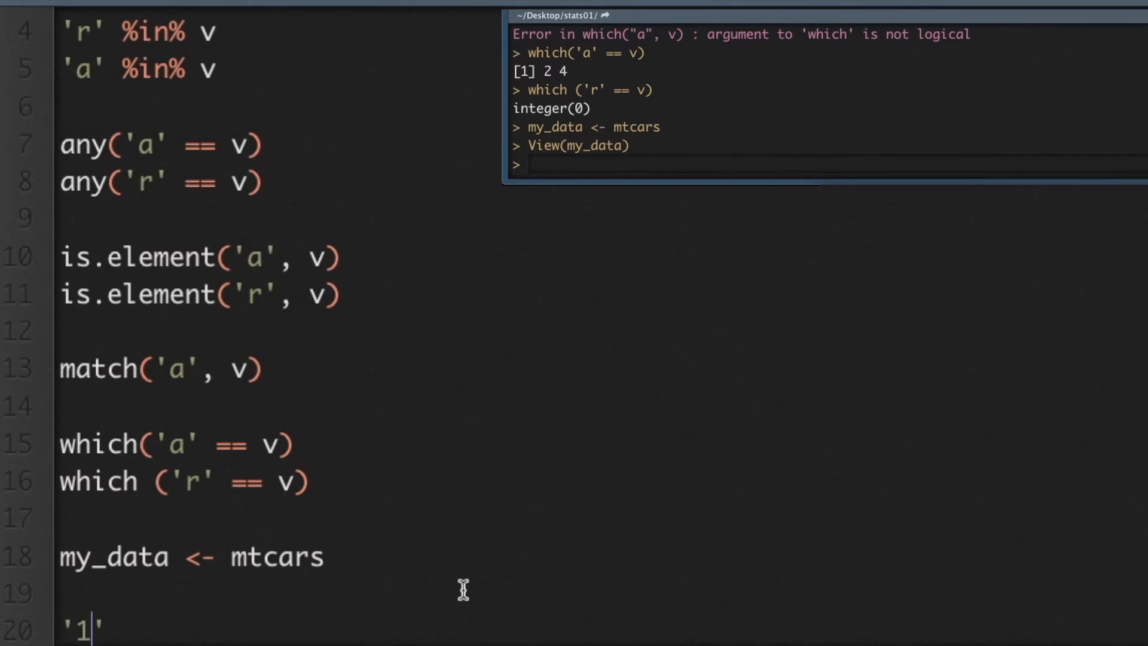
type("93")
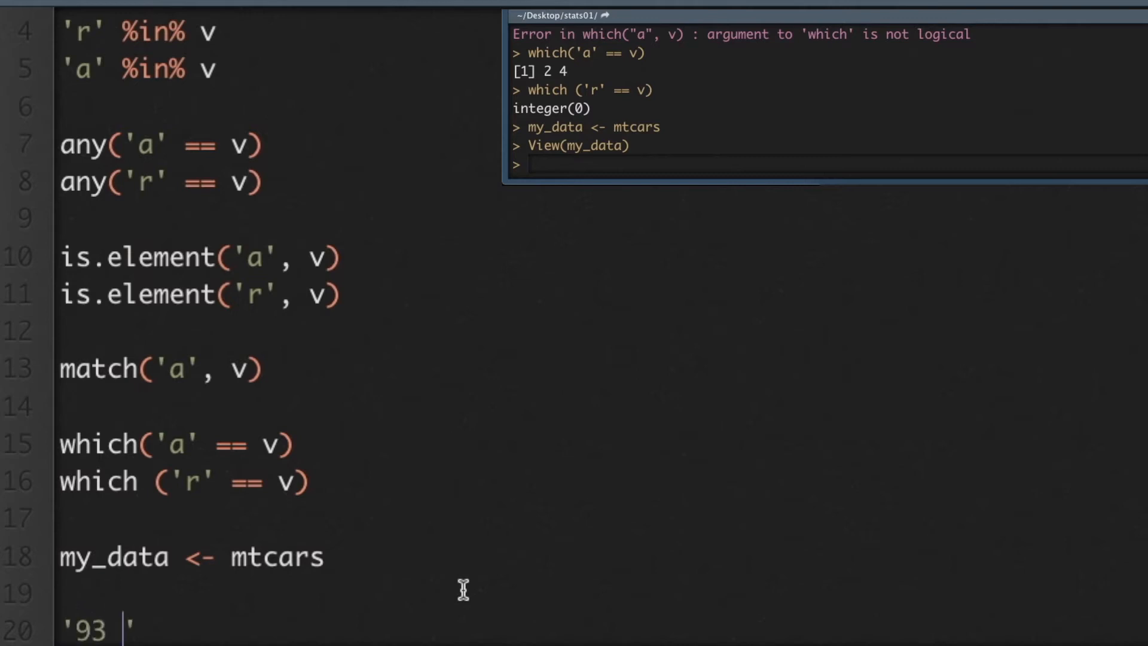
type("%in")
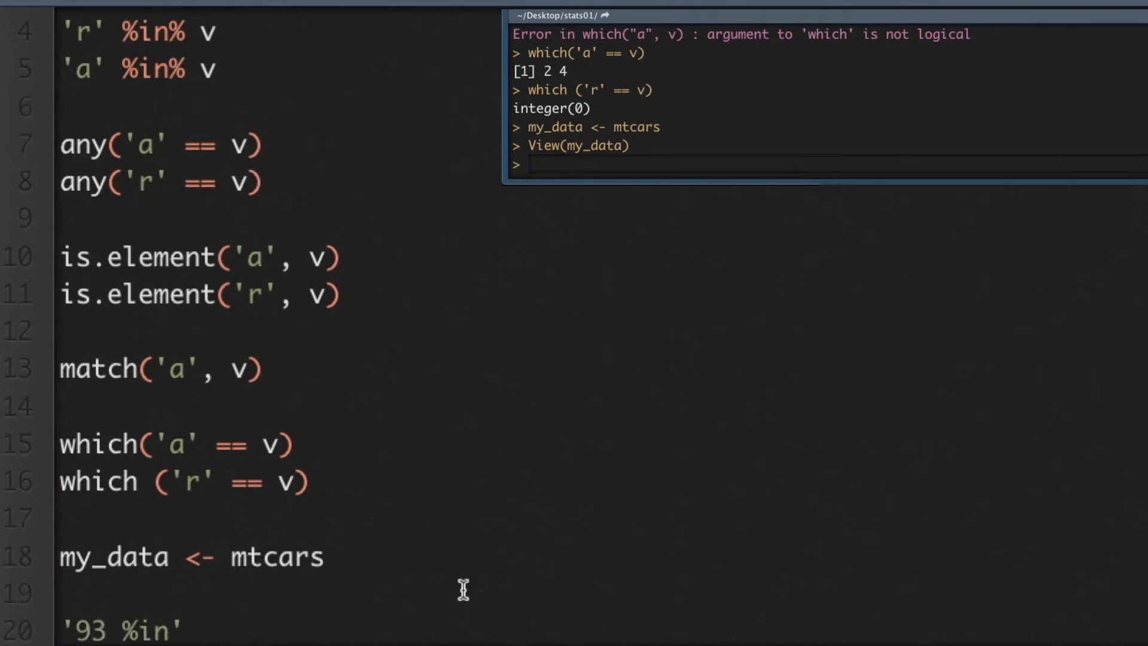
type("% m")
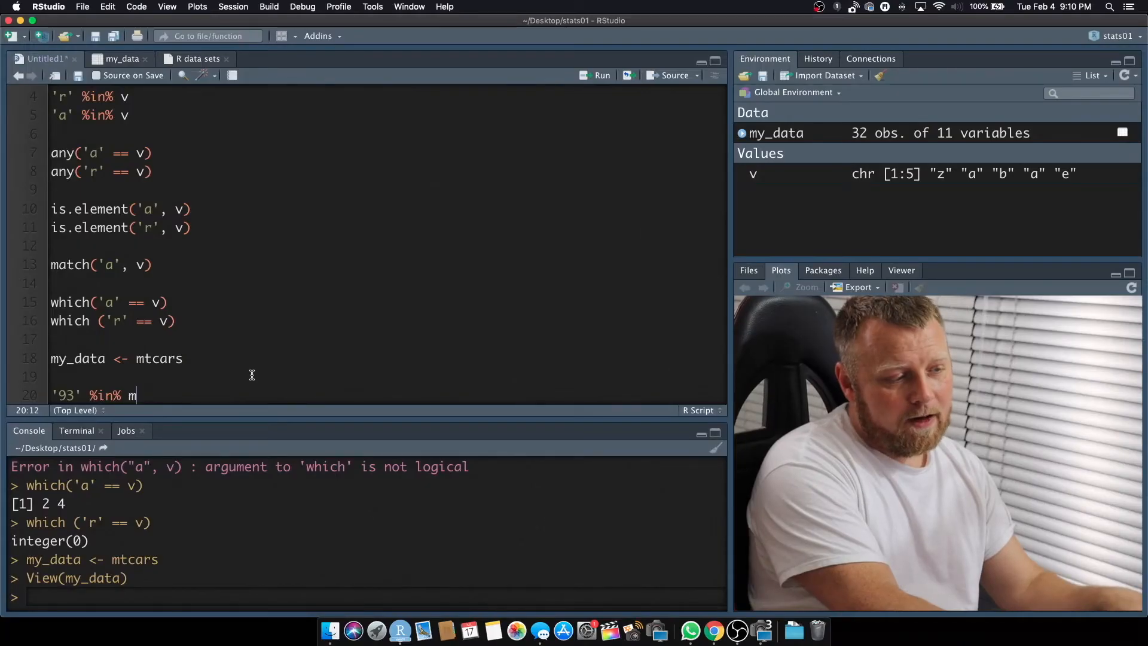
type("tcars$hp")
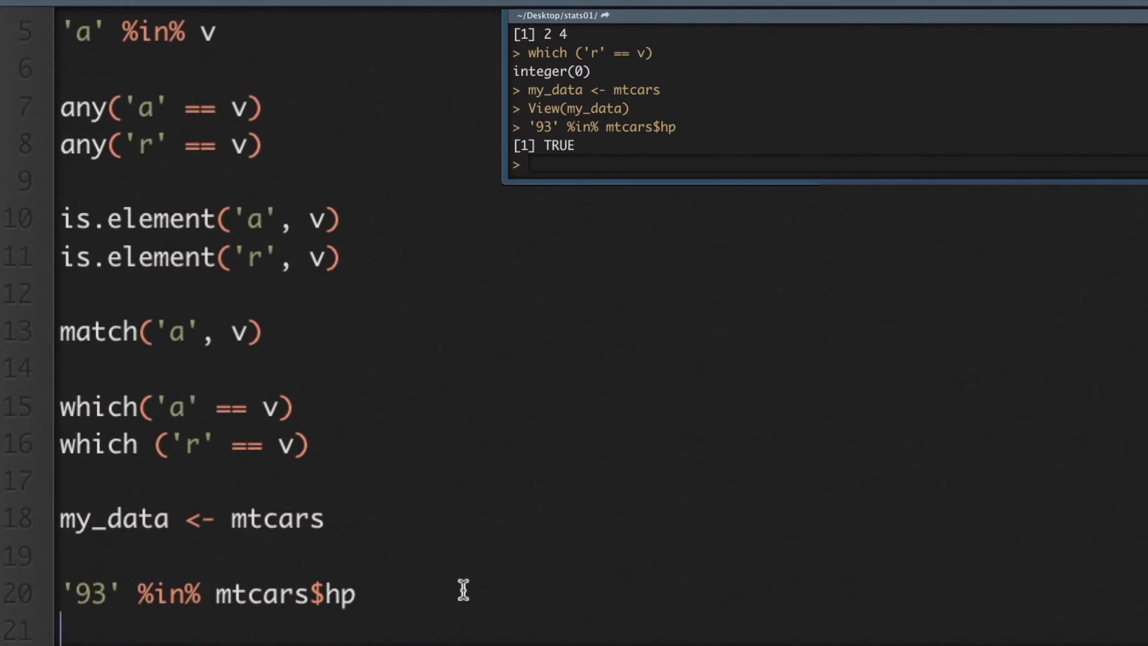
key("Backspace")
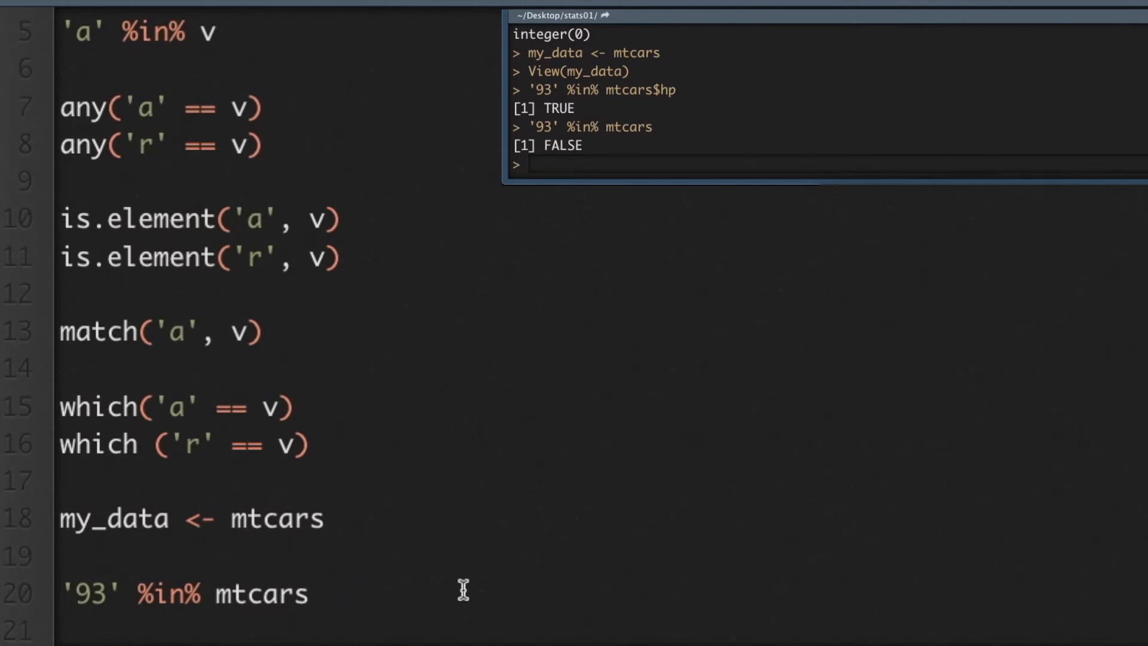
type("$hp")
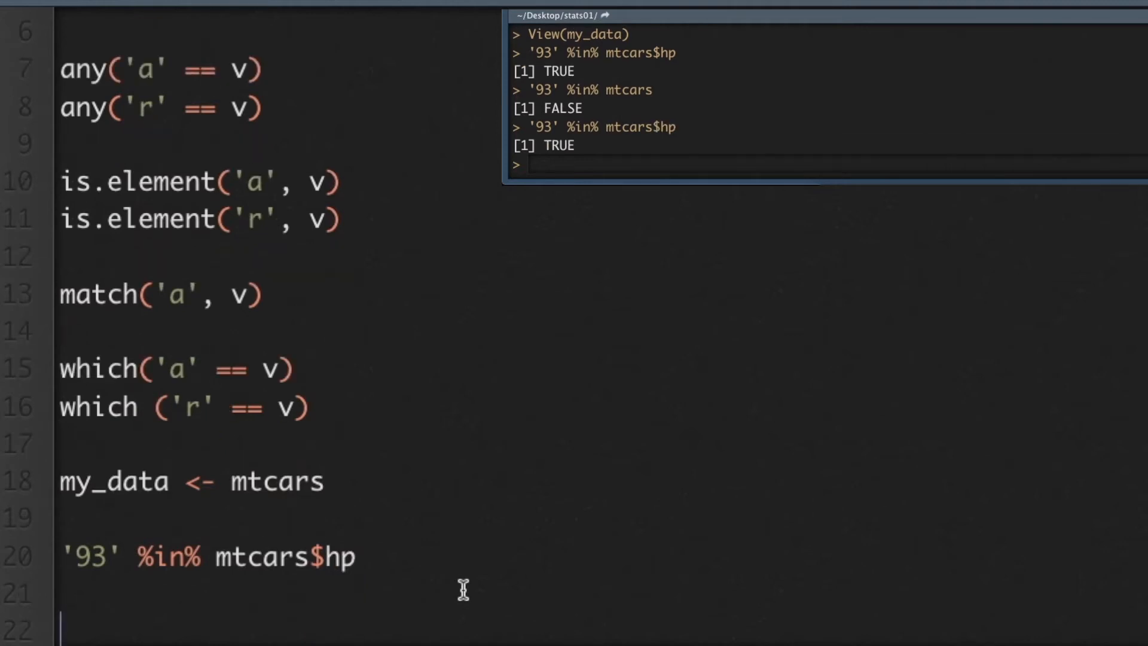
Step: Run which('93' == mtcars$hp) giving row 3, then with 110 giving rows 1 2 4
type("which(")
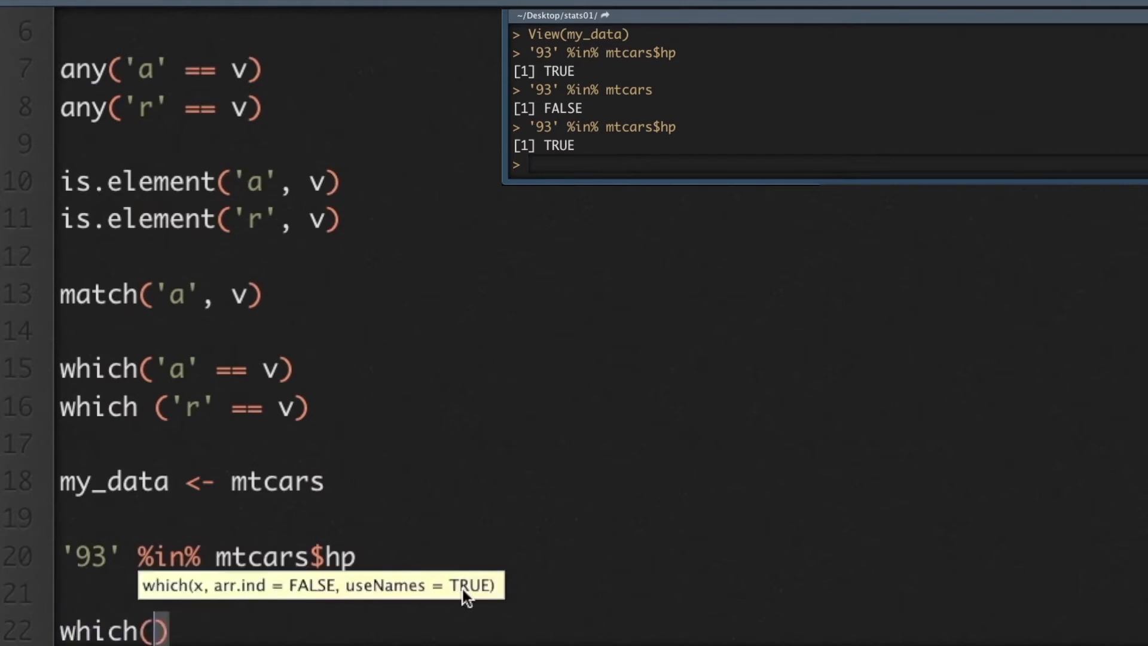
type("'")
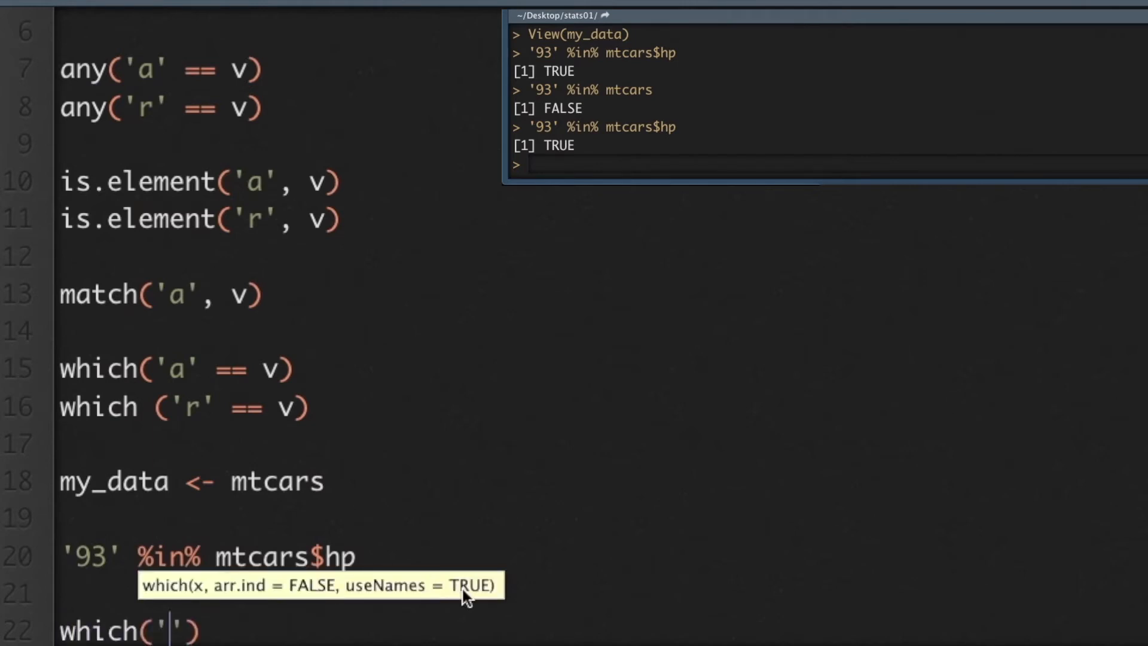
type("93")
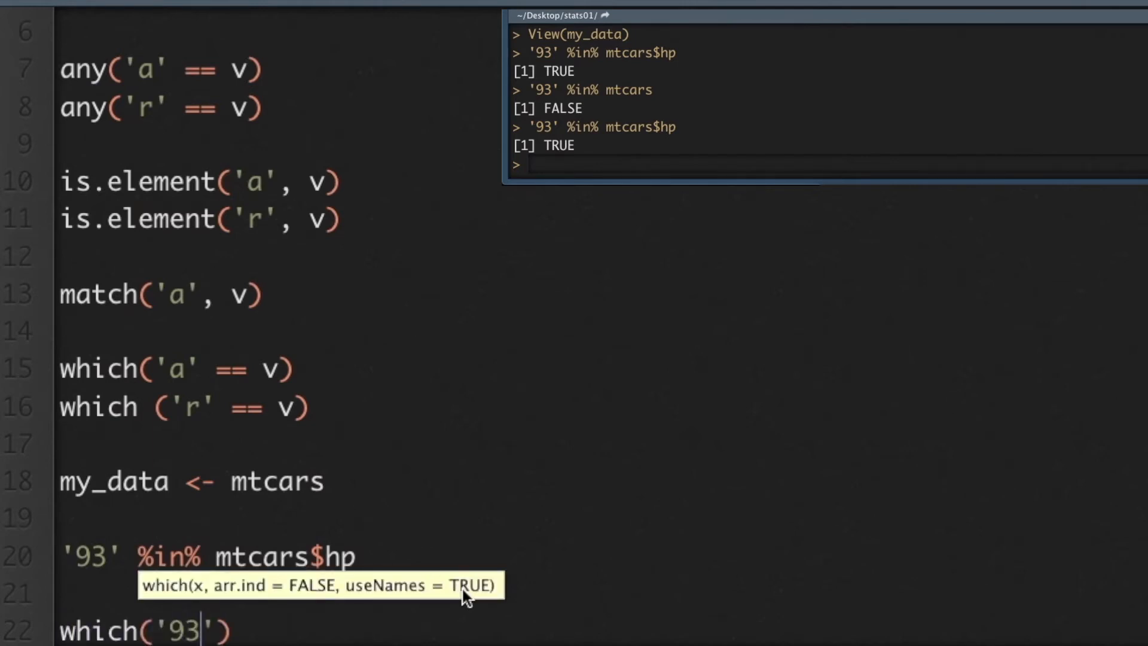
type("=")
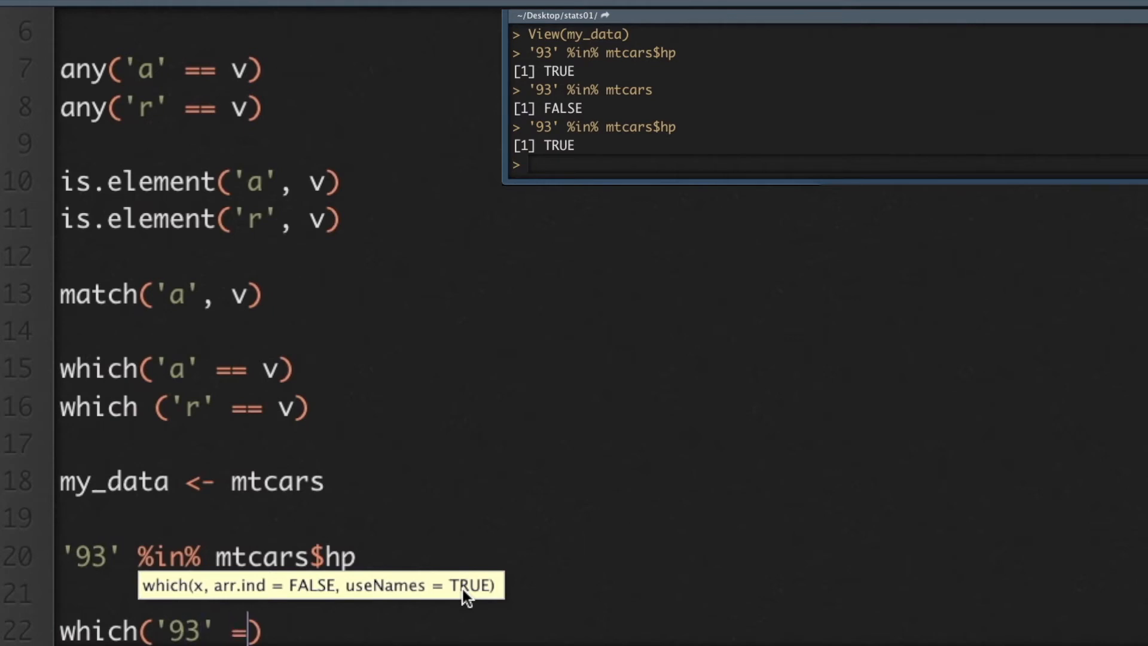
type("= mtcars")
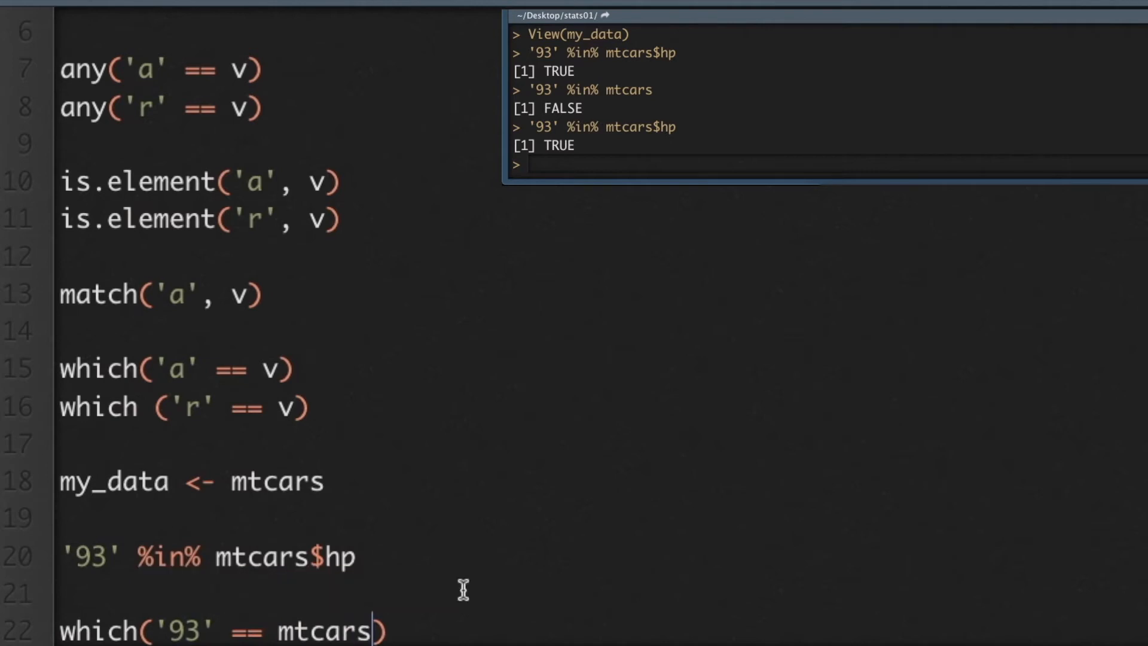
type("$")
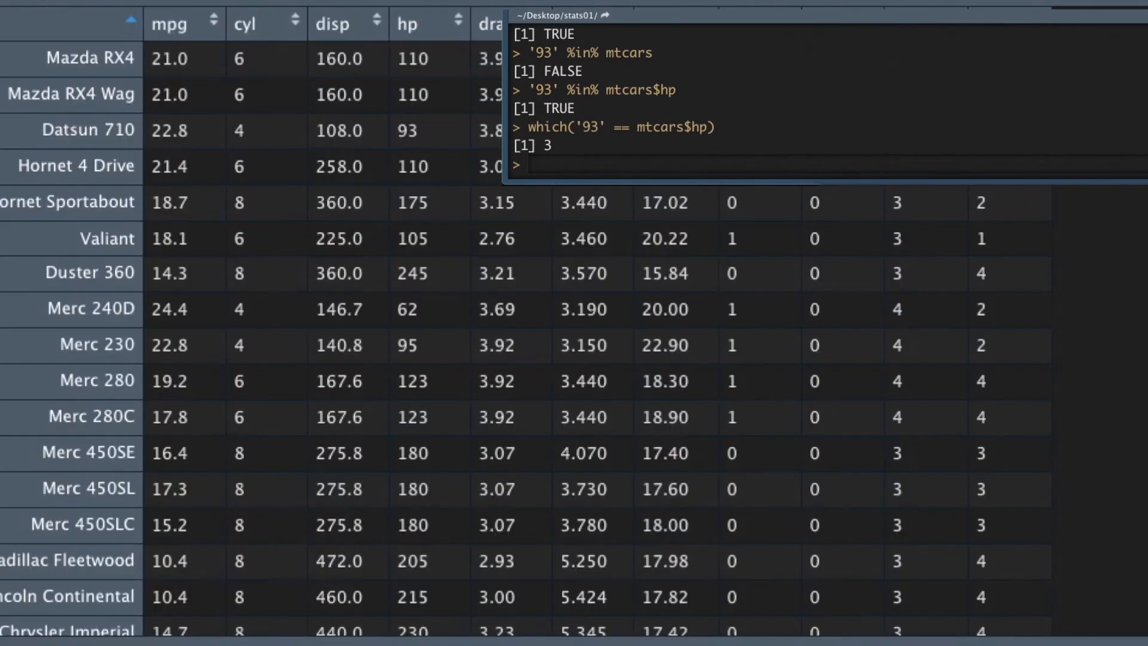
mouse_move(349, 7)
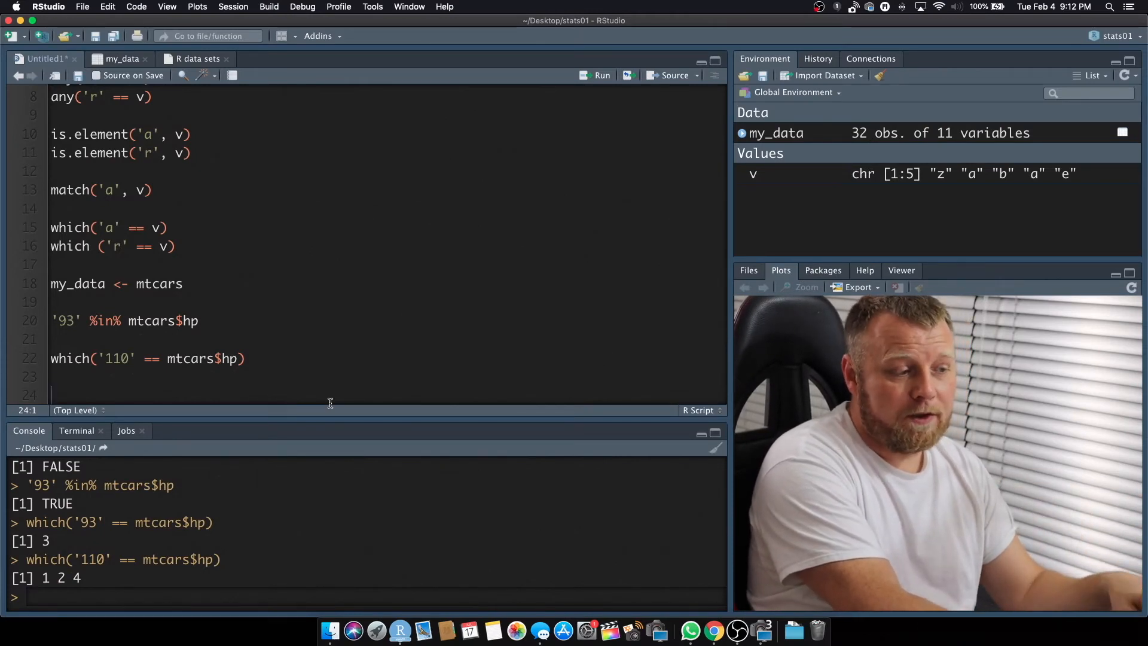
type("mt")
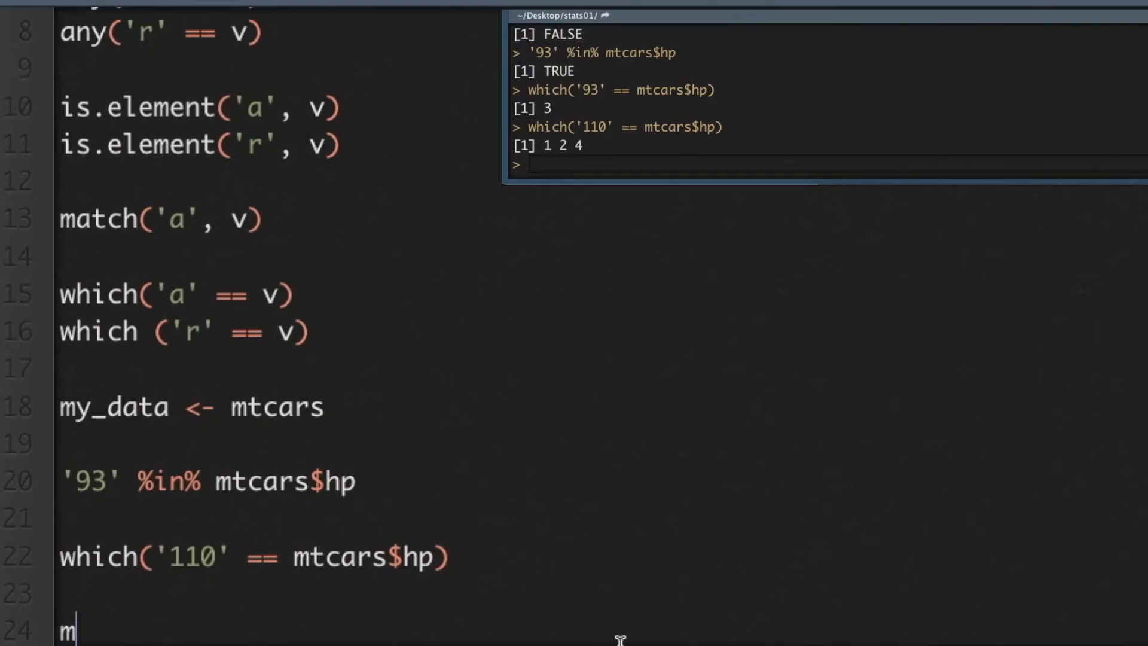
Step: Run my_data[which('110' == mtcars$hp), ] to list Mazda RX4, RX4 Wag and Hornet 4 Drive
type("y_data[]")
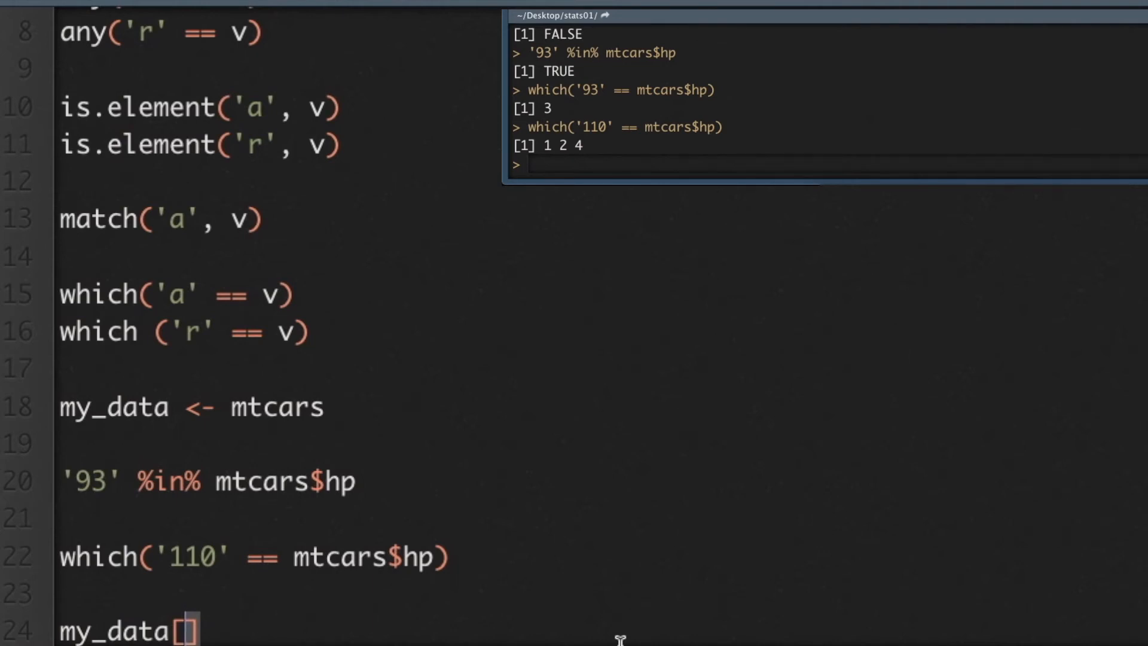
type("which()")
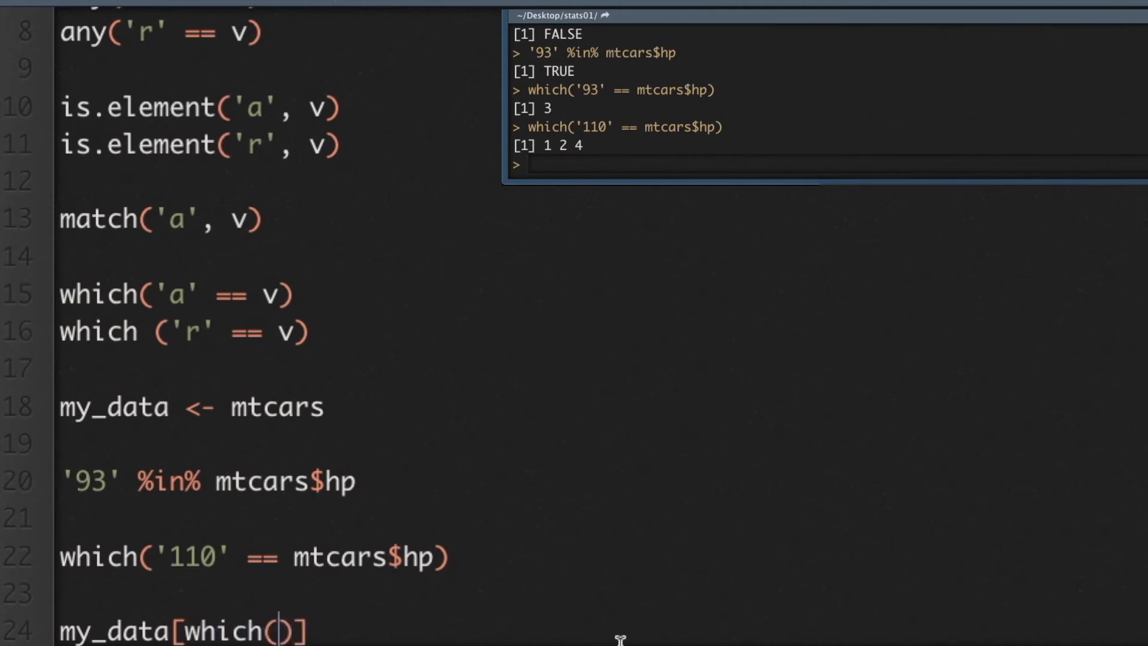
type("'110'")
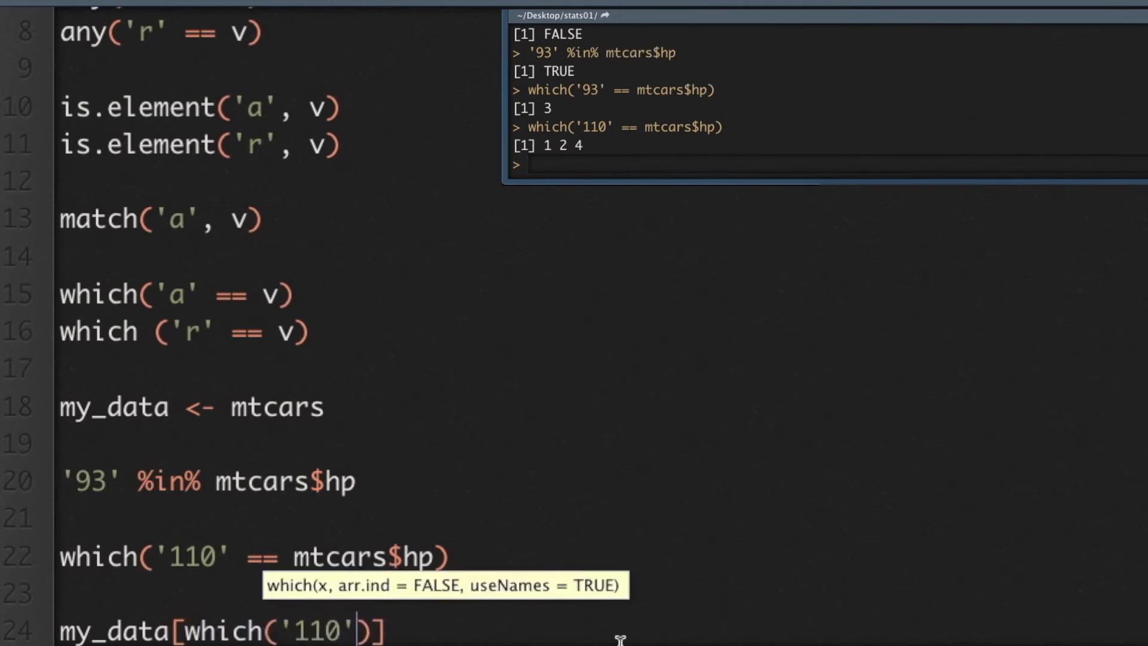
type("== m")
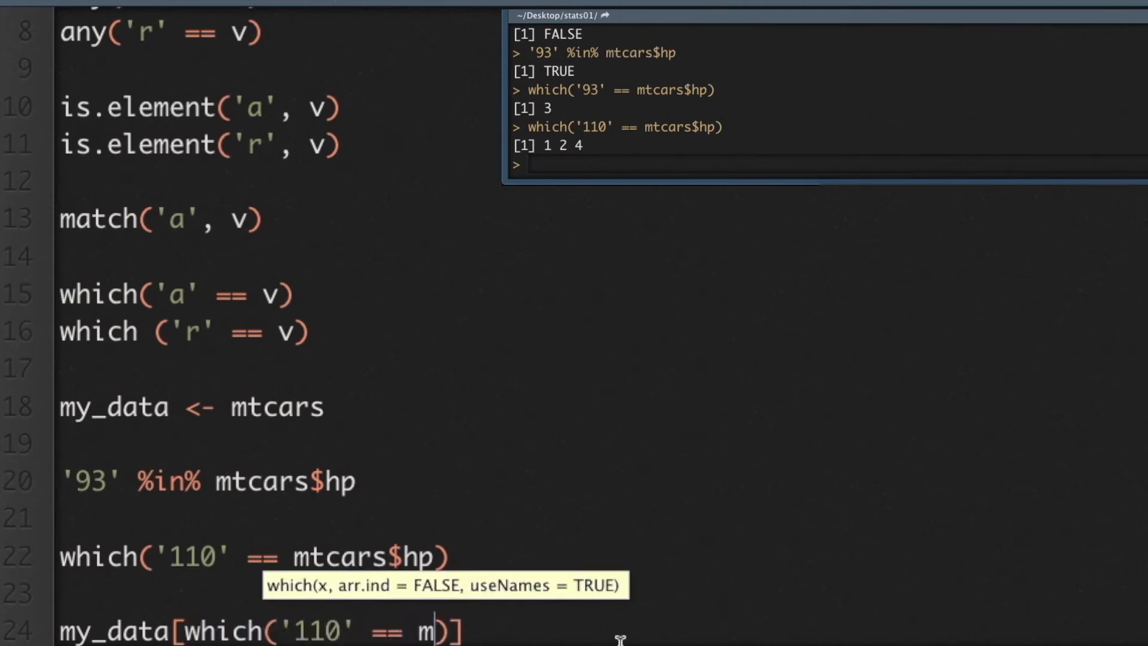
type("tcars$hp")
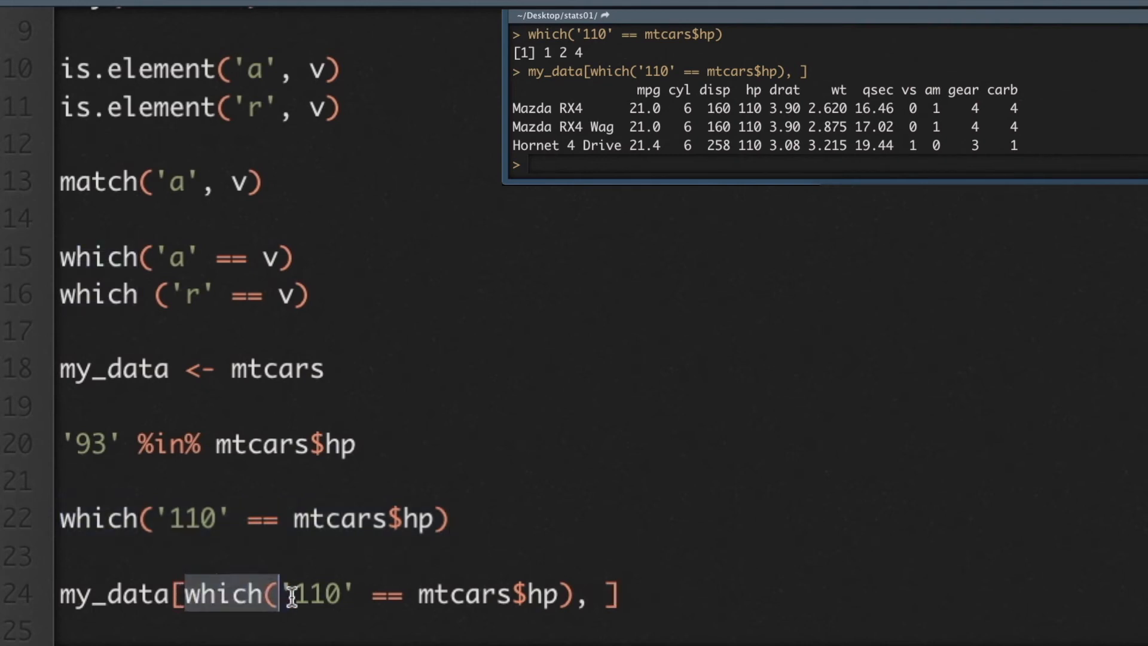
left_click_drag(282, 593, 574, 594)
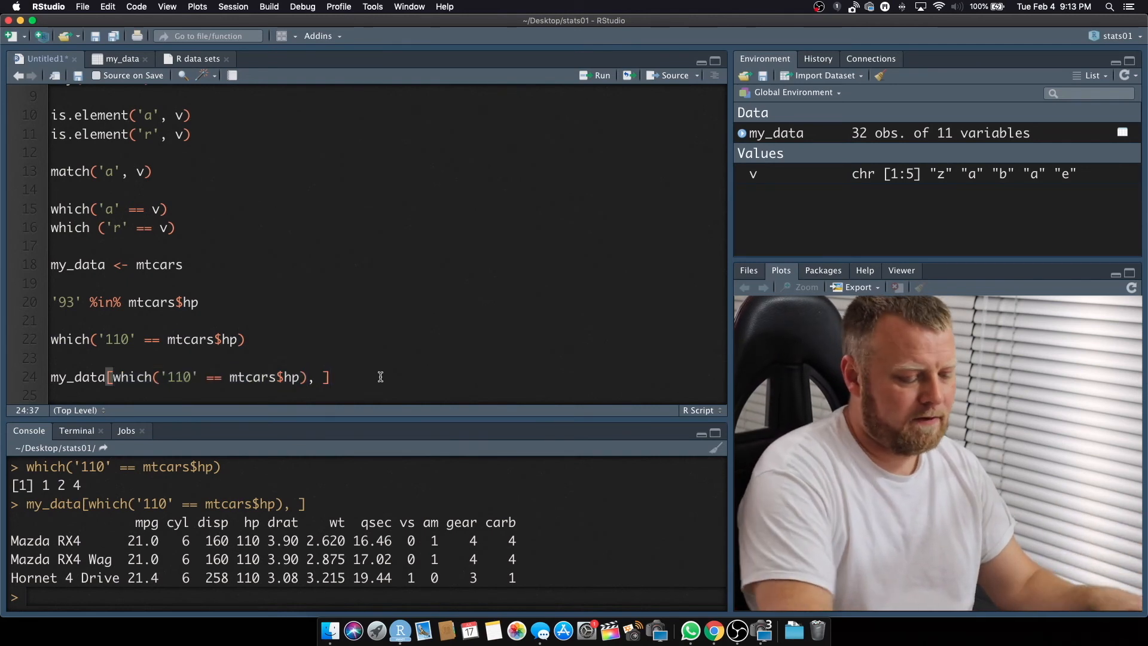
key("Return")
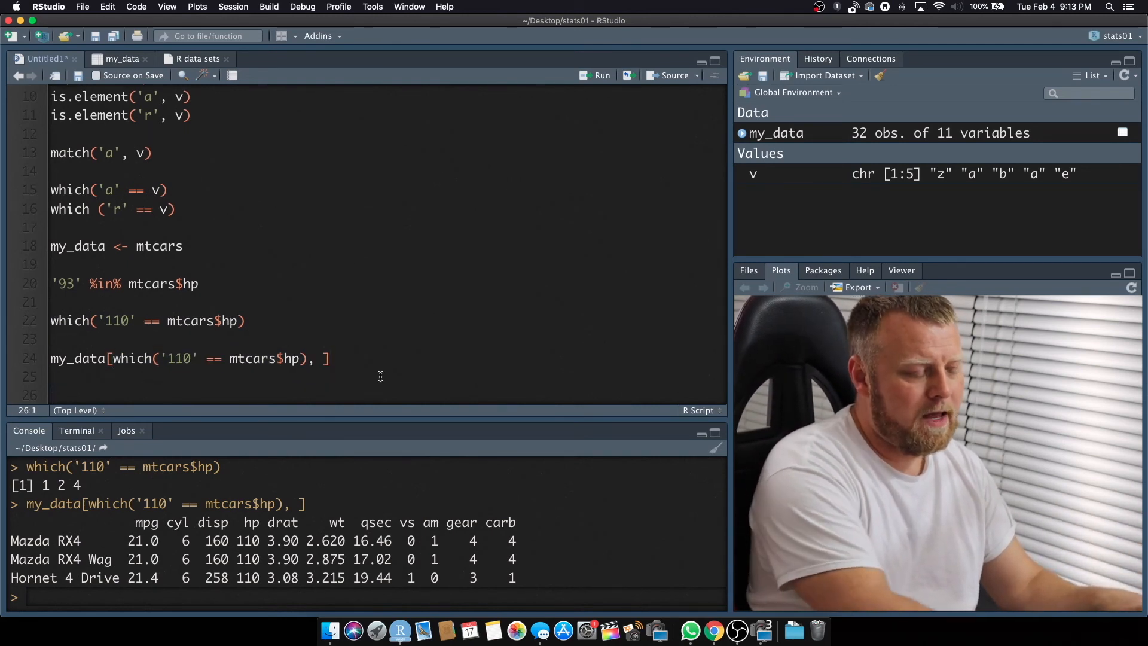
left_click(115, 59)
type("cl")
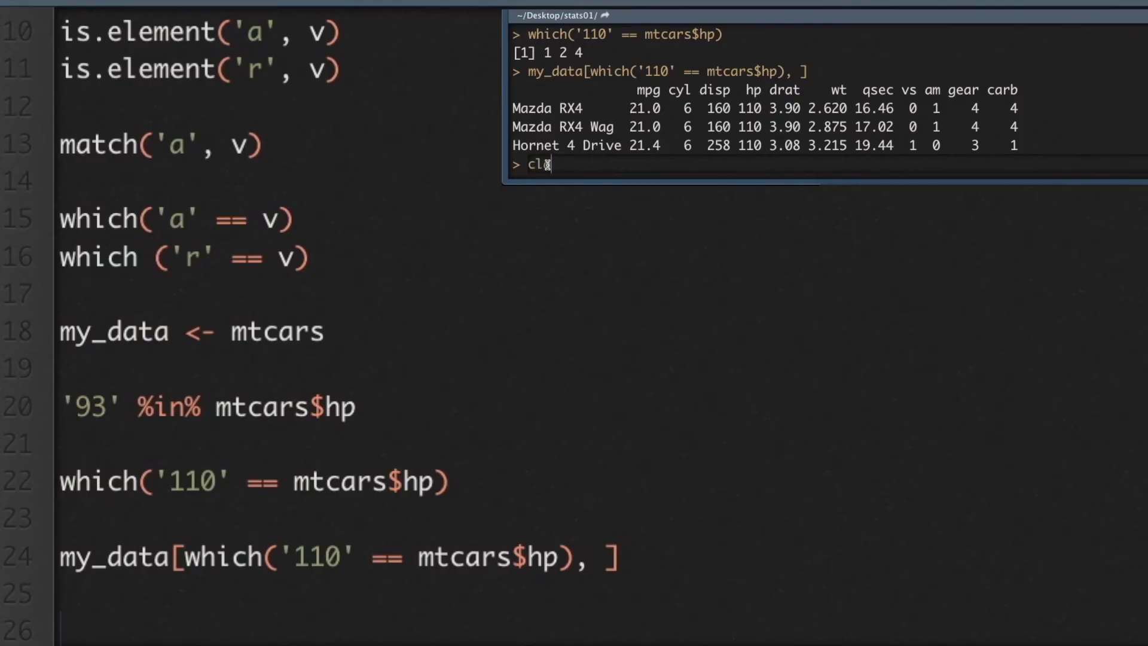
Step: Check class(my_data$disp) in the console, which returns "numeric"
type("ass()")
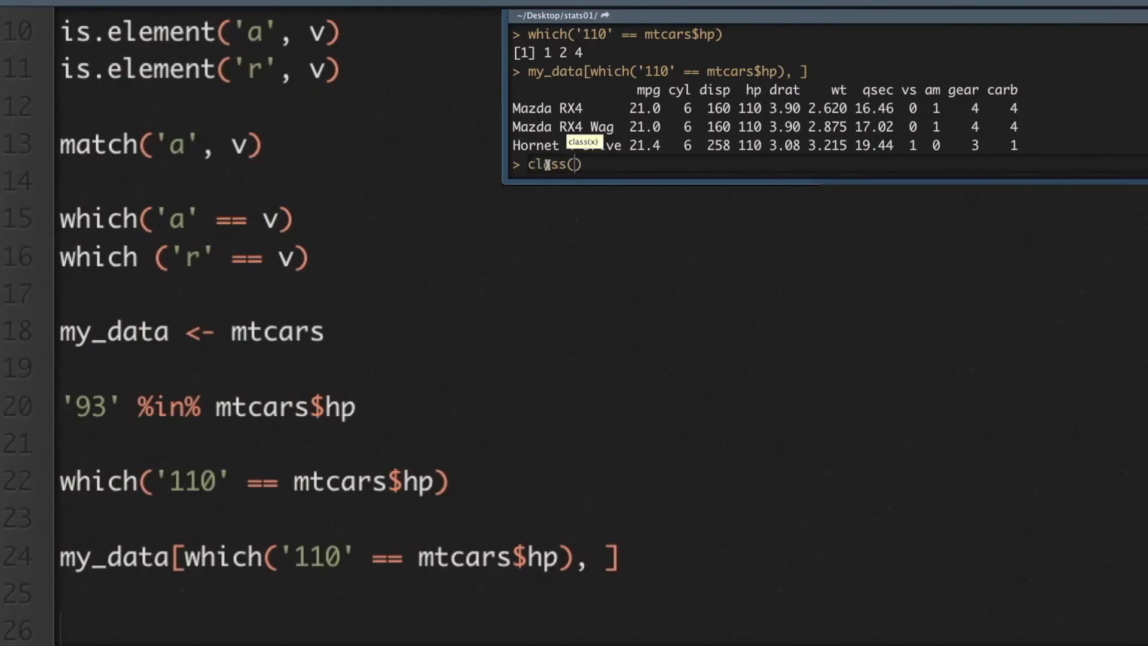
type("my_data$disp")
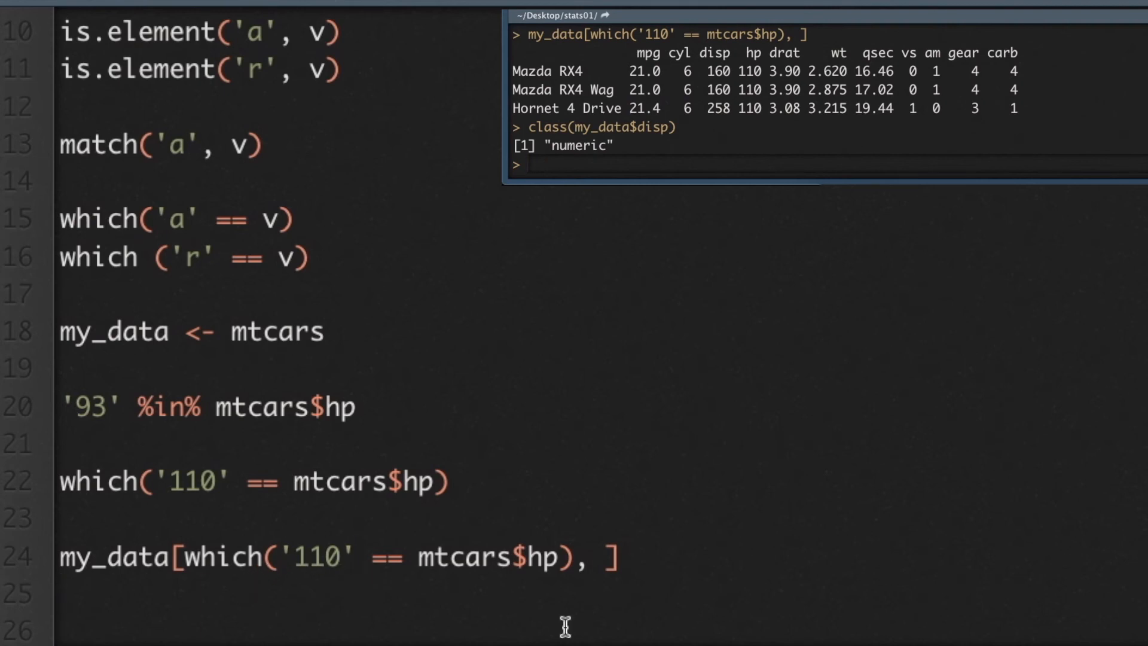
Step: Subset my_data rows where mtcars$disp equals 275.8 with which(), then begin a 1: column range
type("my_data")
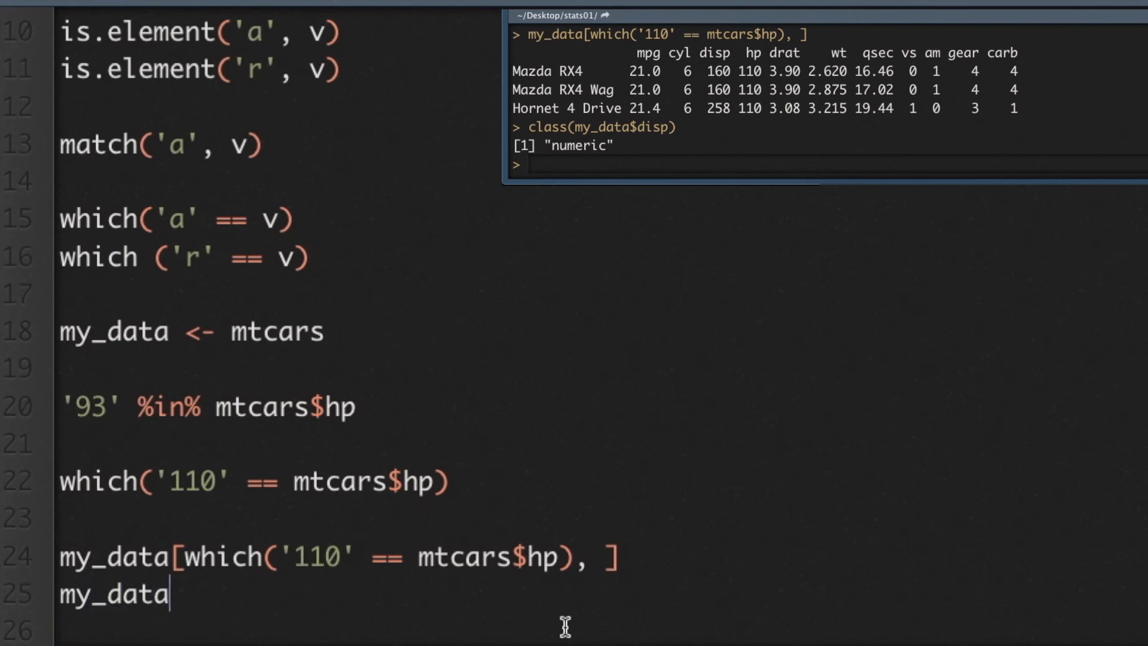
type("[")
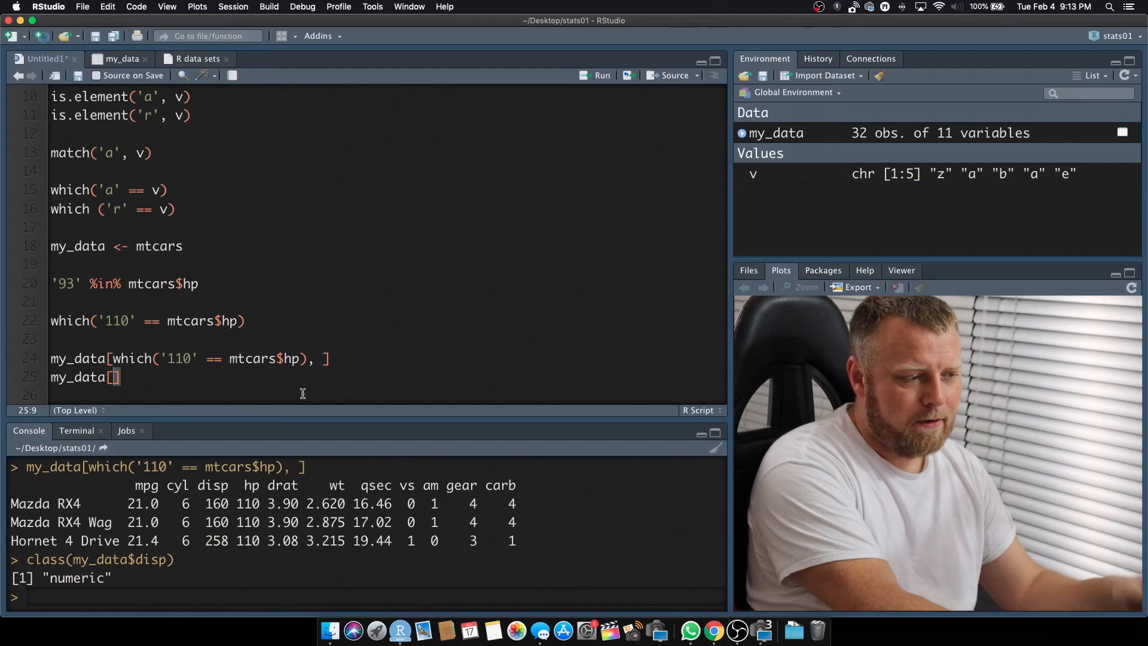
type("which(")
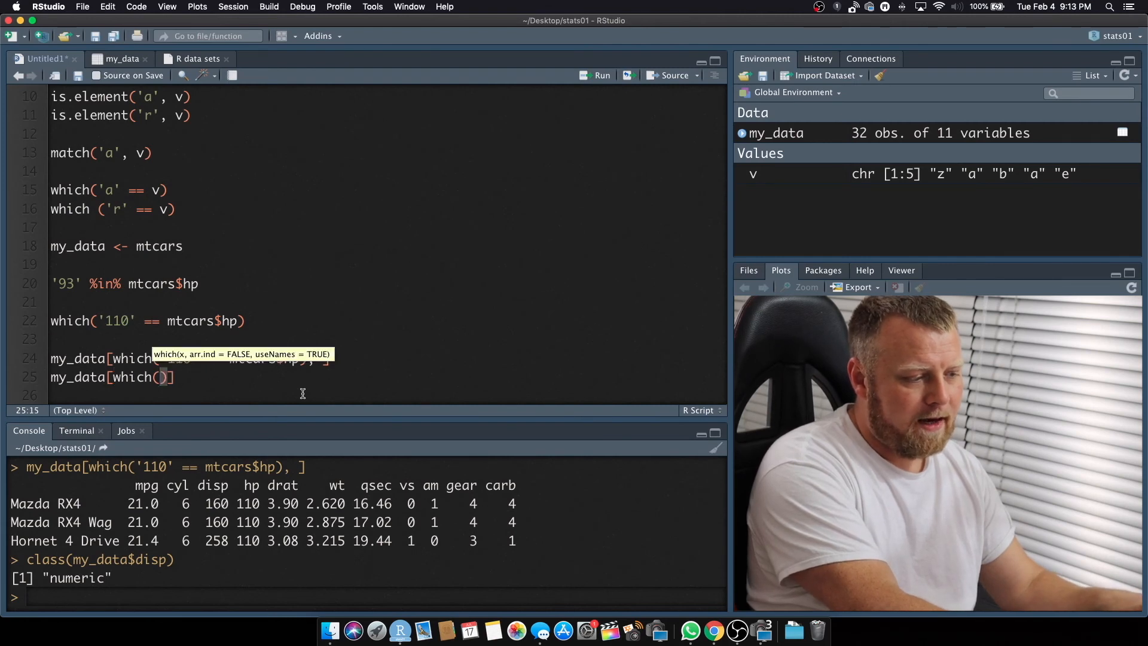
type("1")
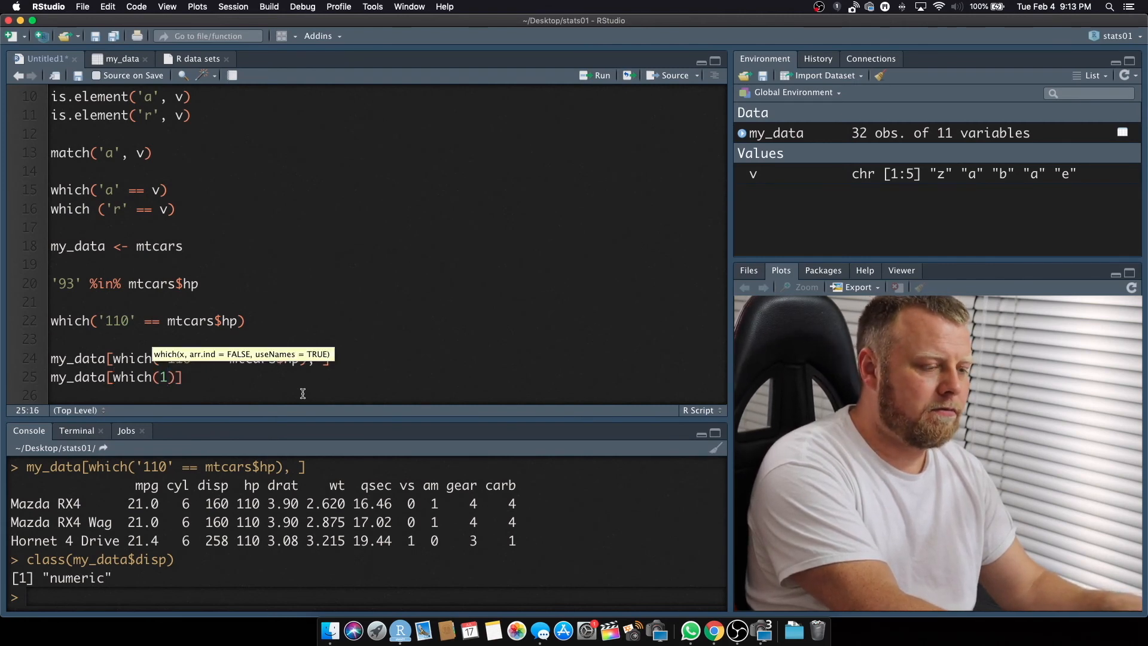
type("10")
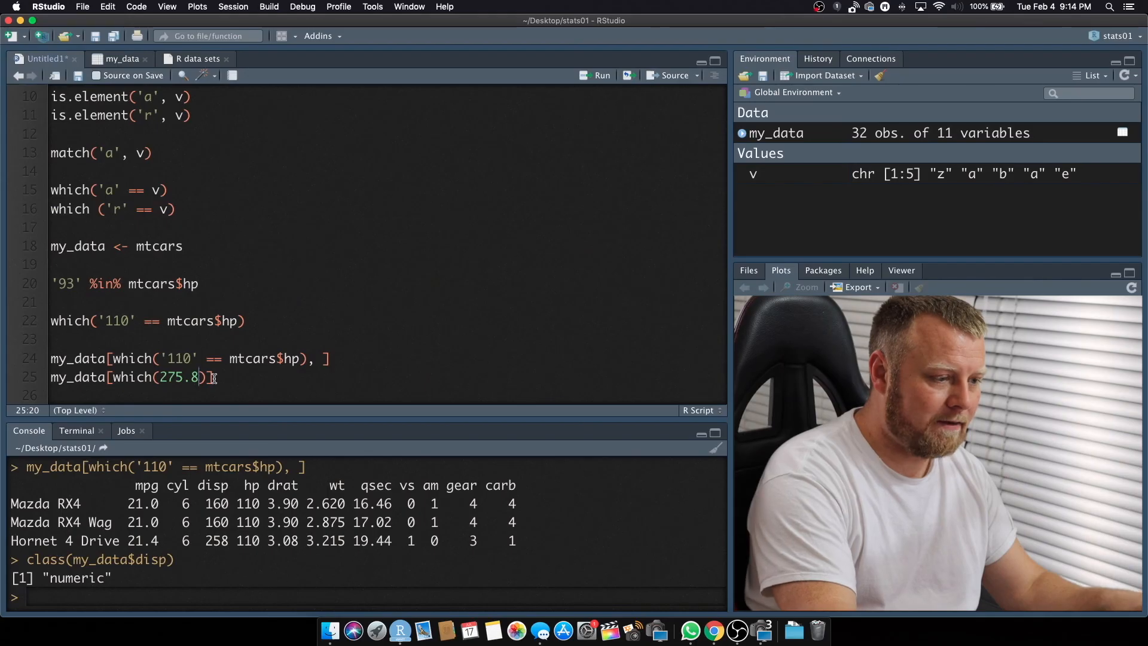
type("== m")
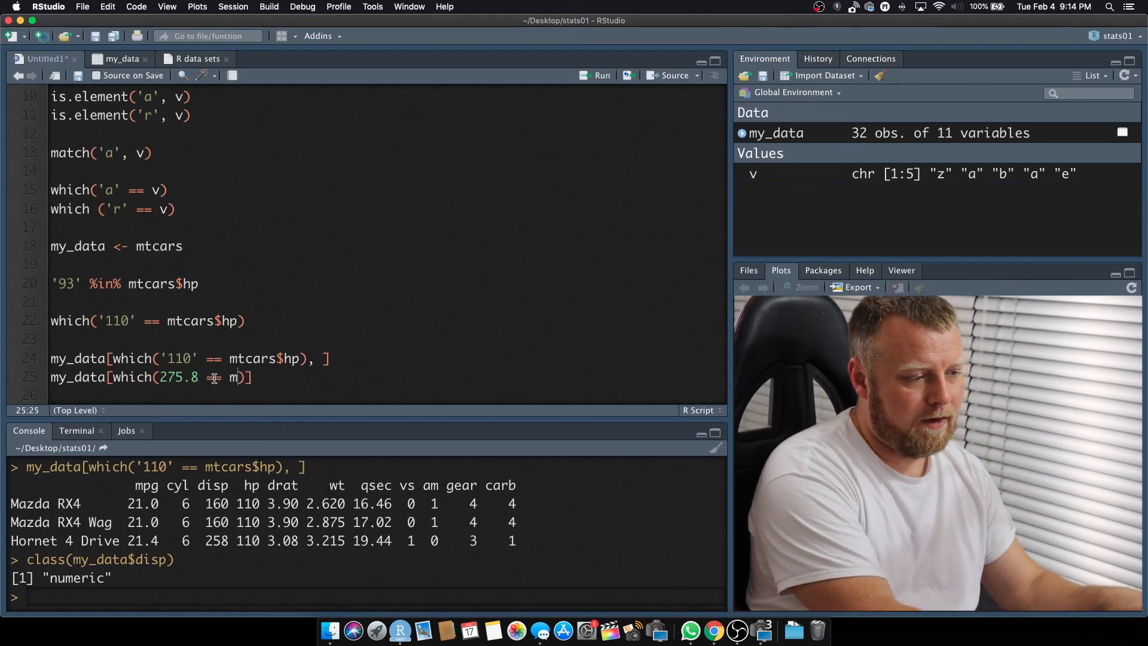
type("tcars$d")
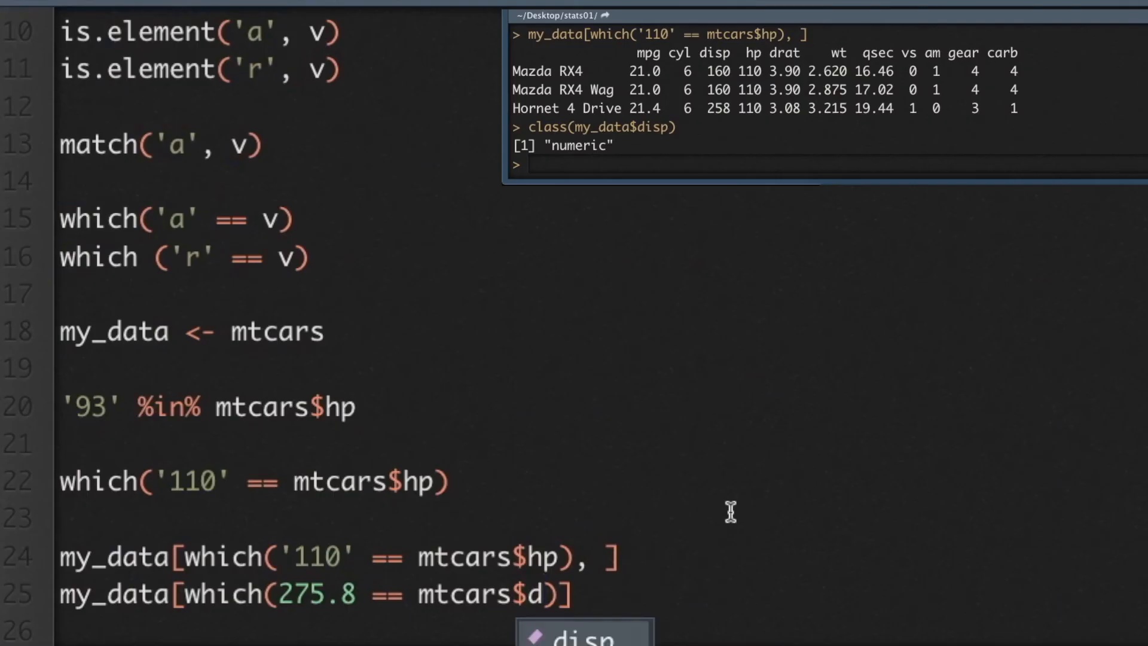
key("Tab")
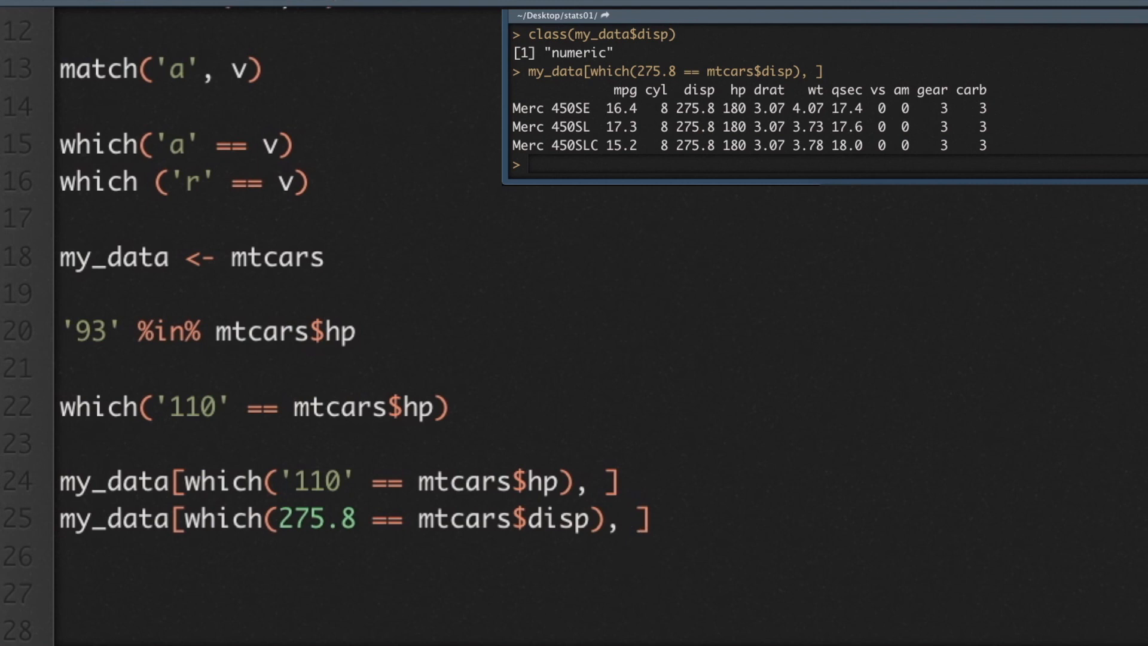
type("1:")
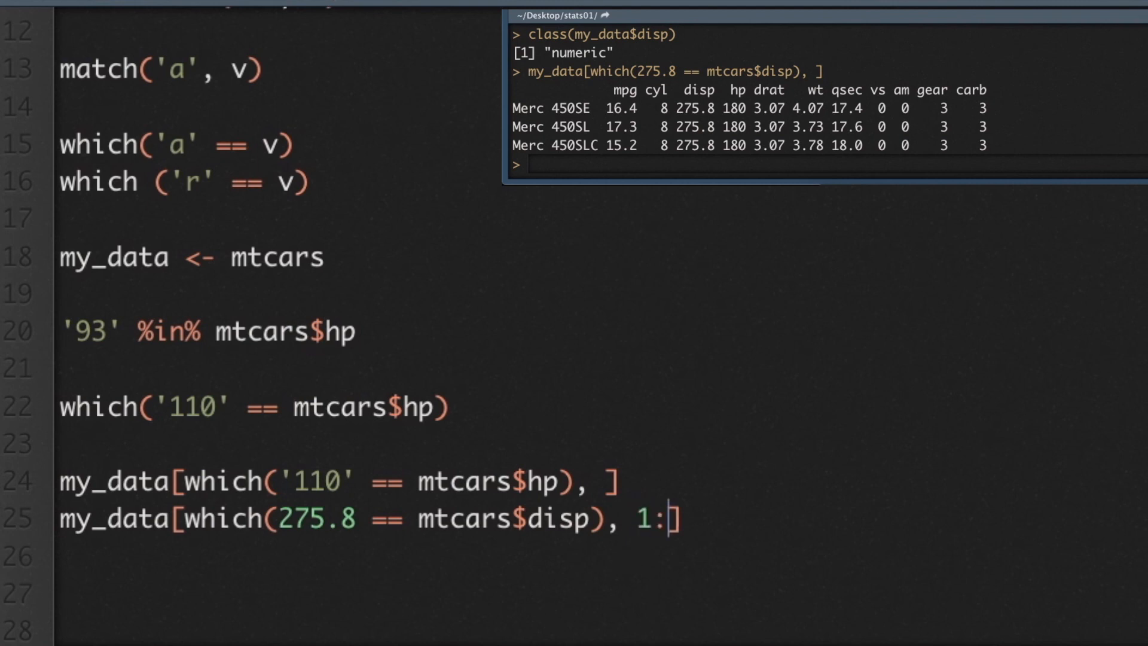